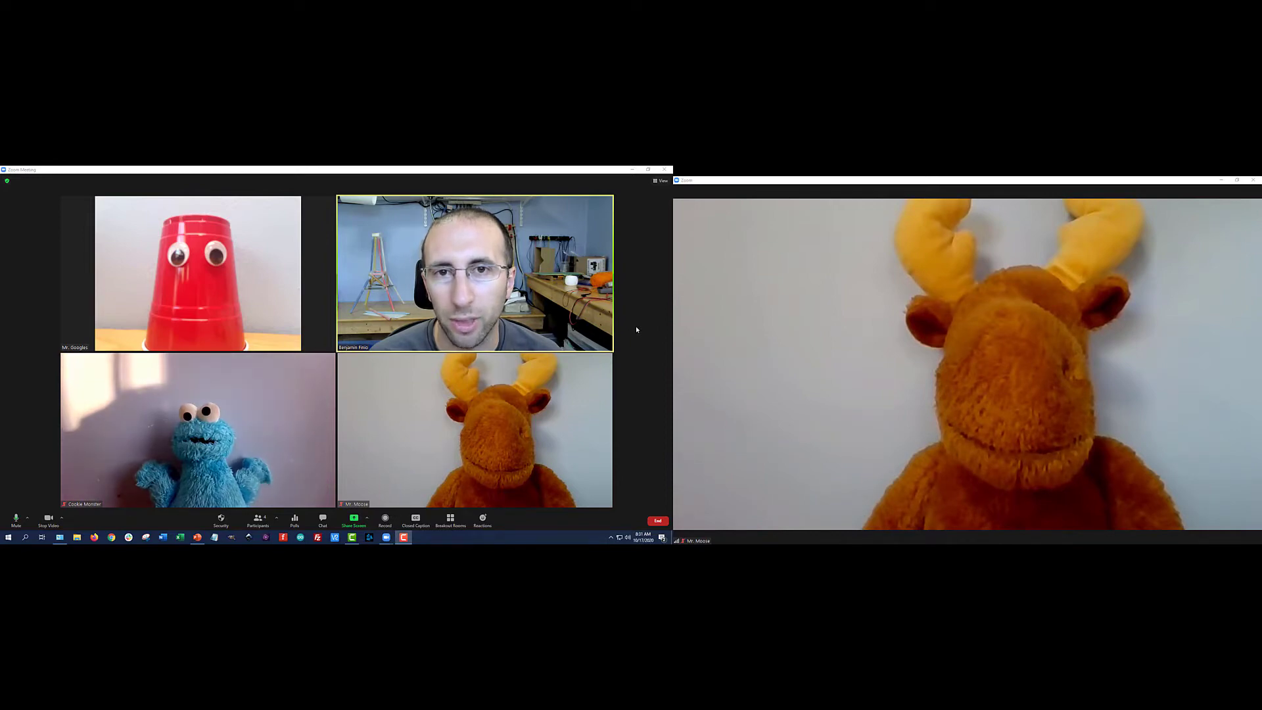
mouse_move(638, 291)
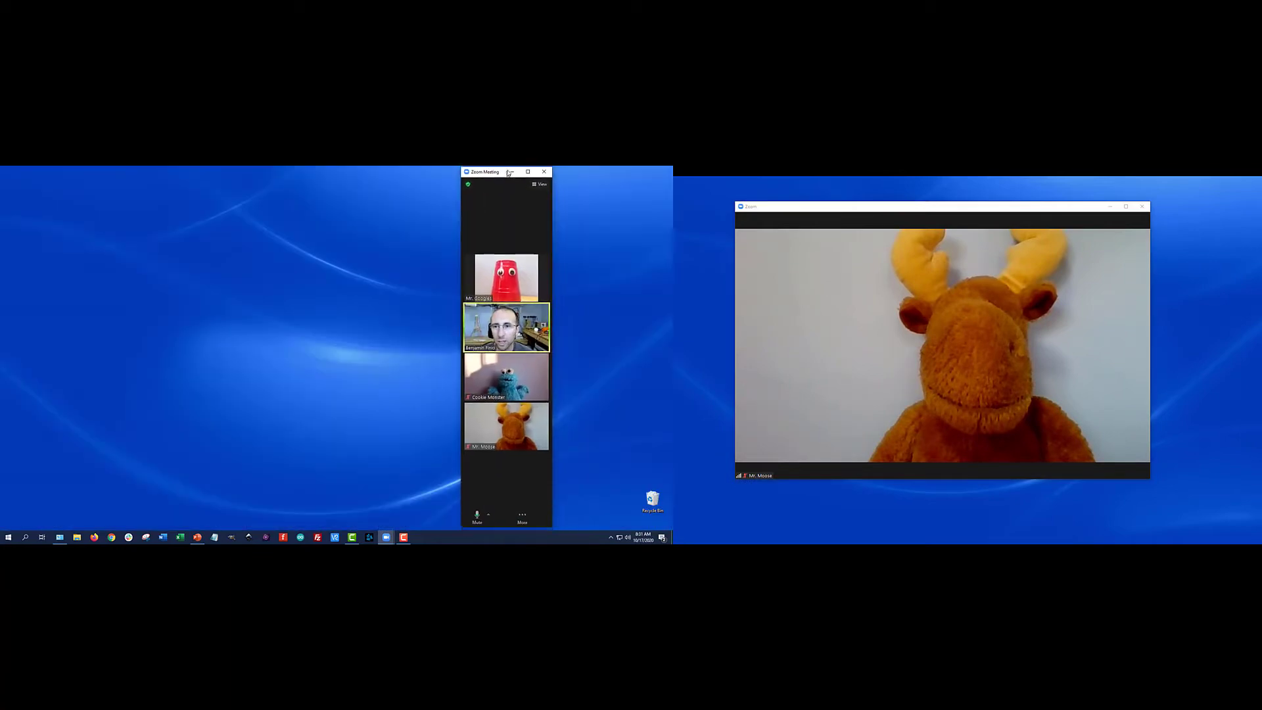
Drag the Zoom meeting window toward the other monitor.
drag(482, 172, 500, 178)
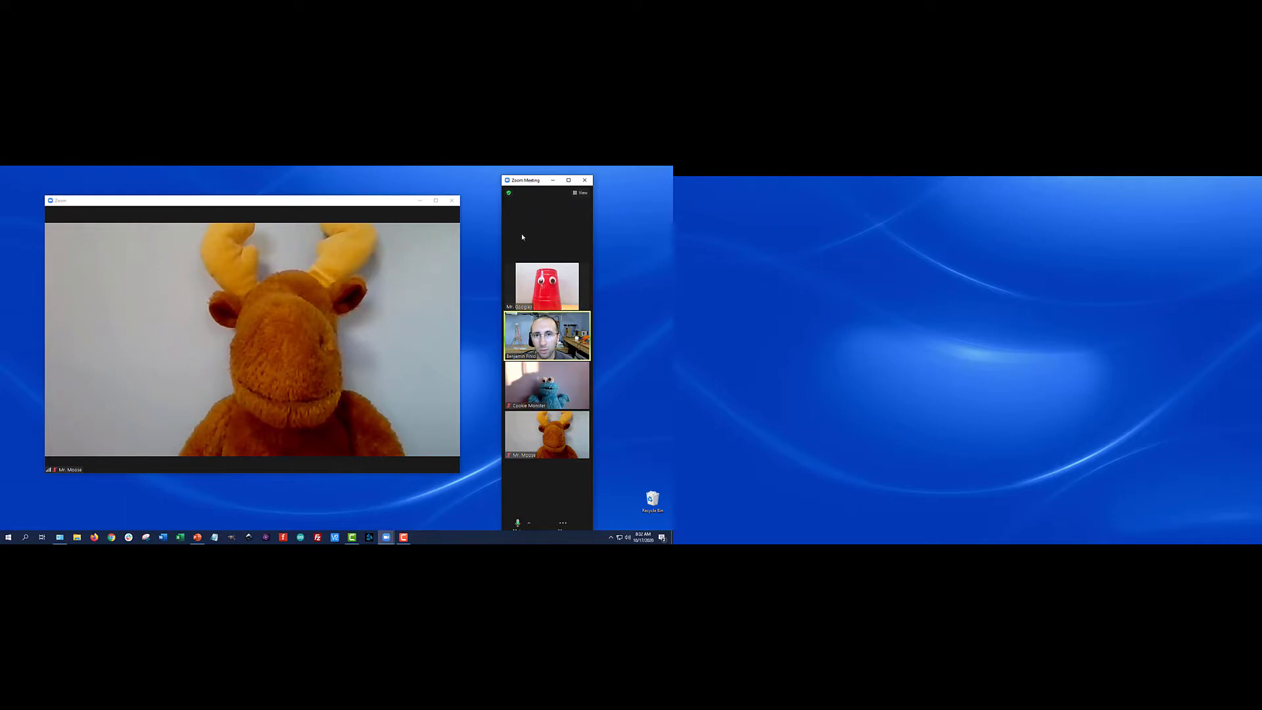
mouse_move(536, 244)
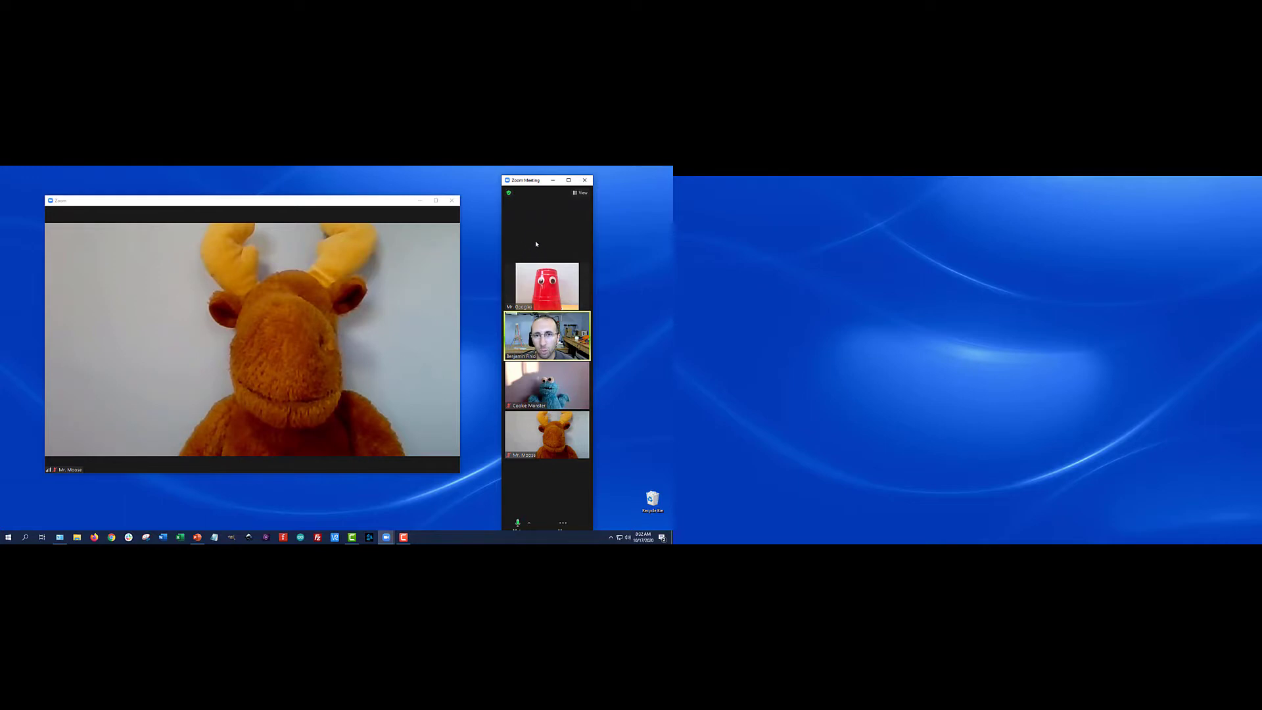
mouse_move(473, 195)
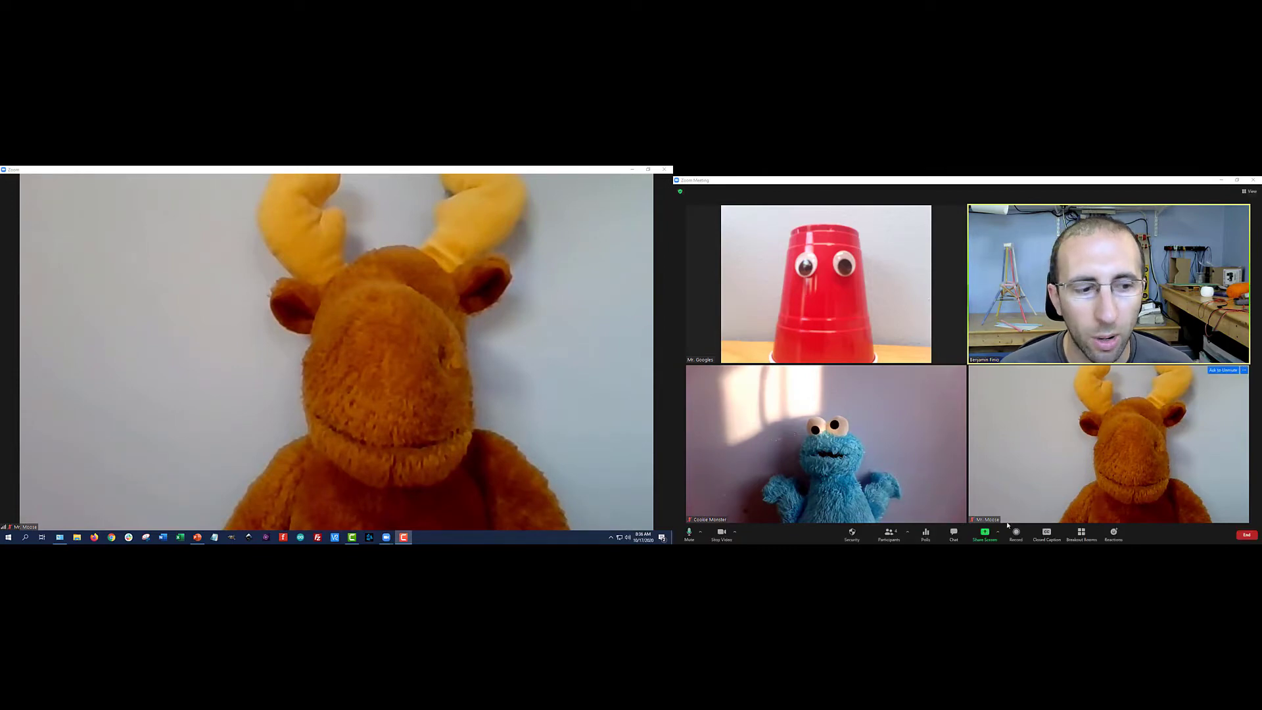
Choose Record on this Computer from the meeting's Record options.
click(1016, 532)
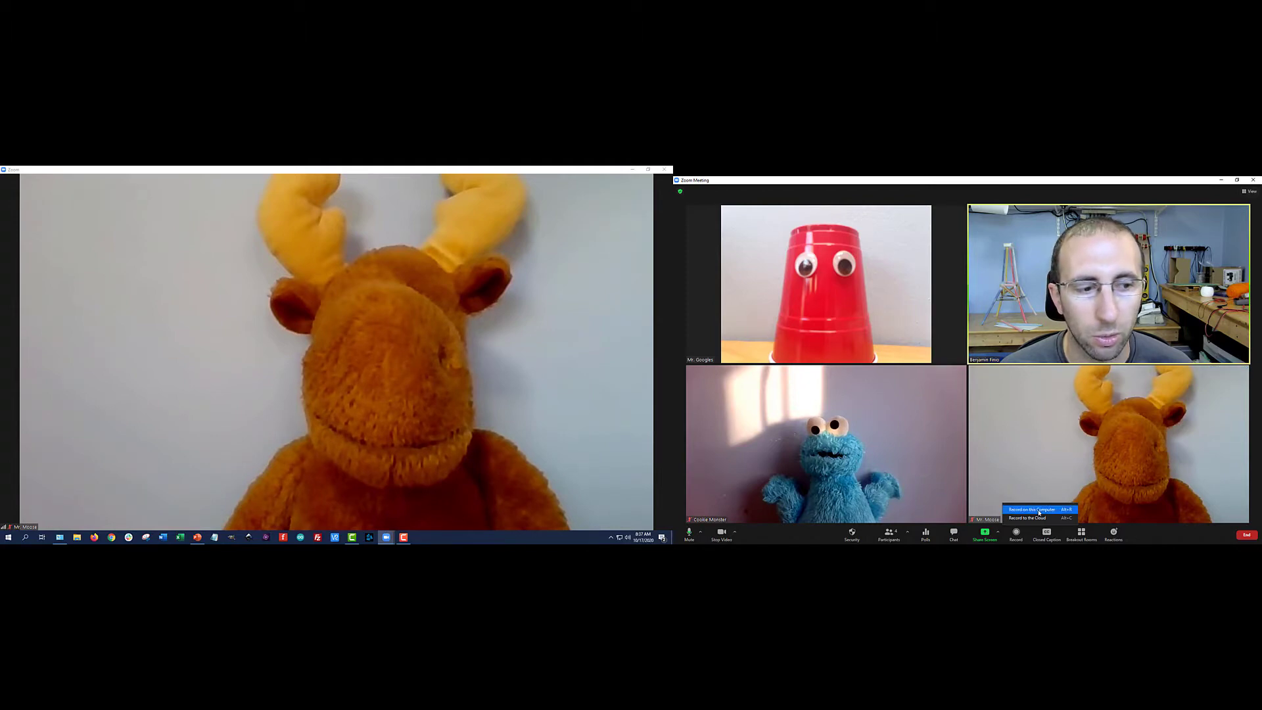
click(1031, 509)
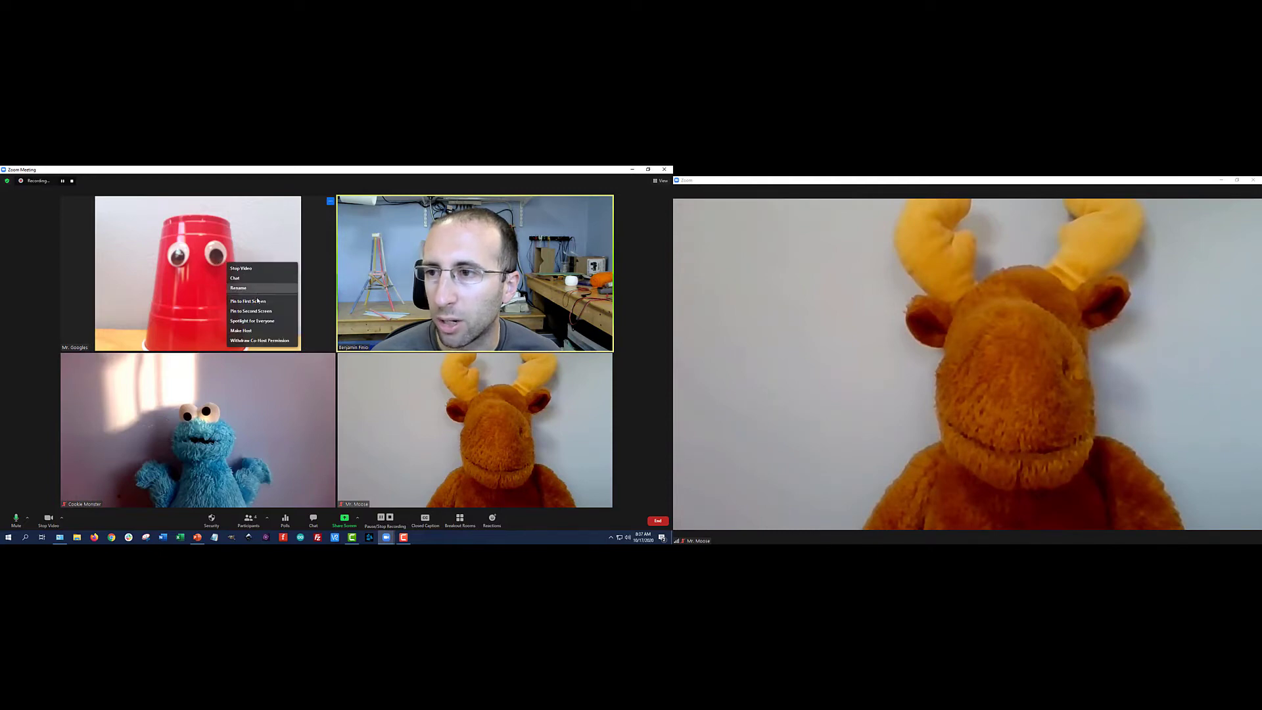
mouse_move(256, 301)
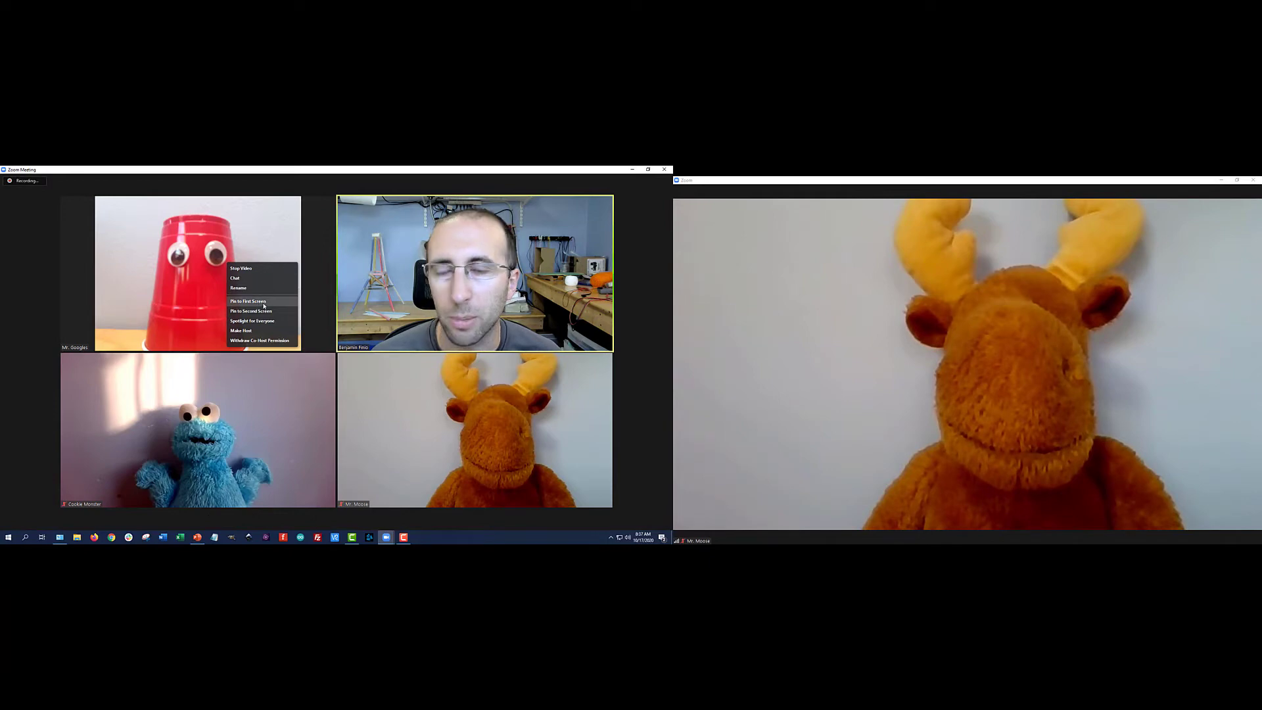
Pin the red cup participant to both the first and second screens.
click(248, 301)
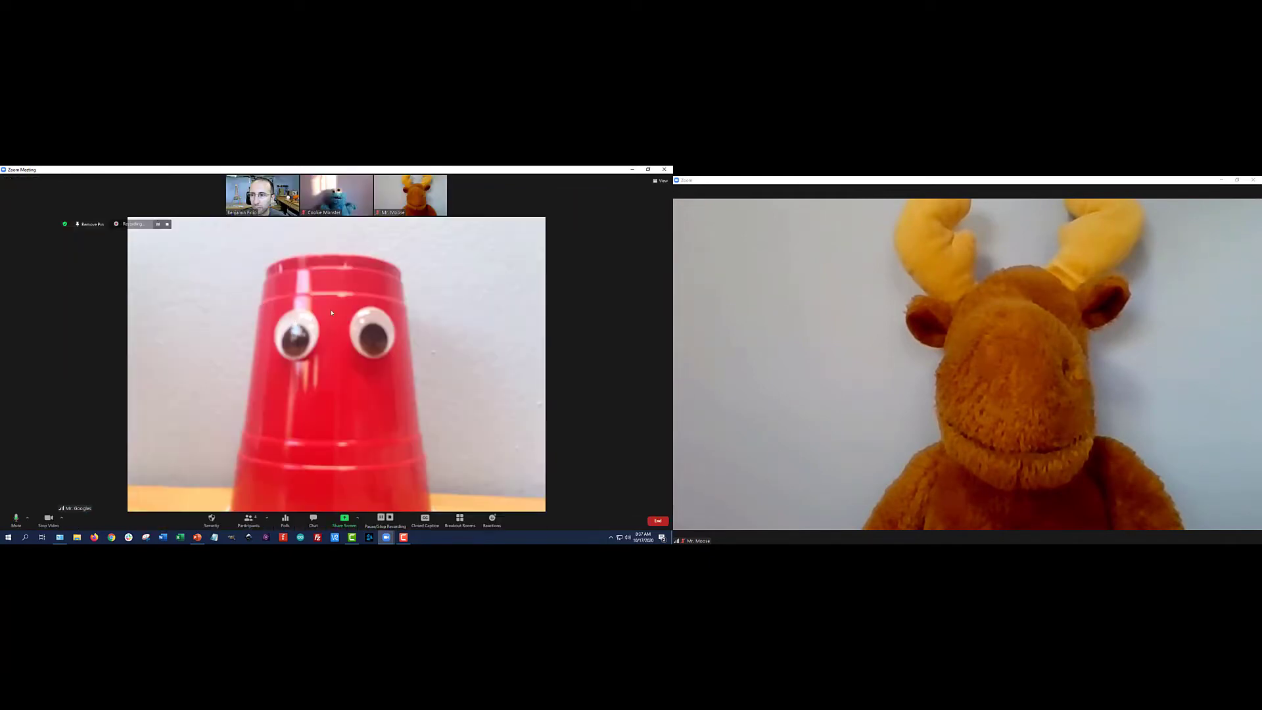
right_click(331, 313)
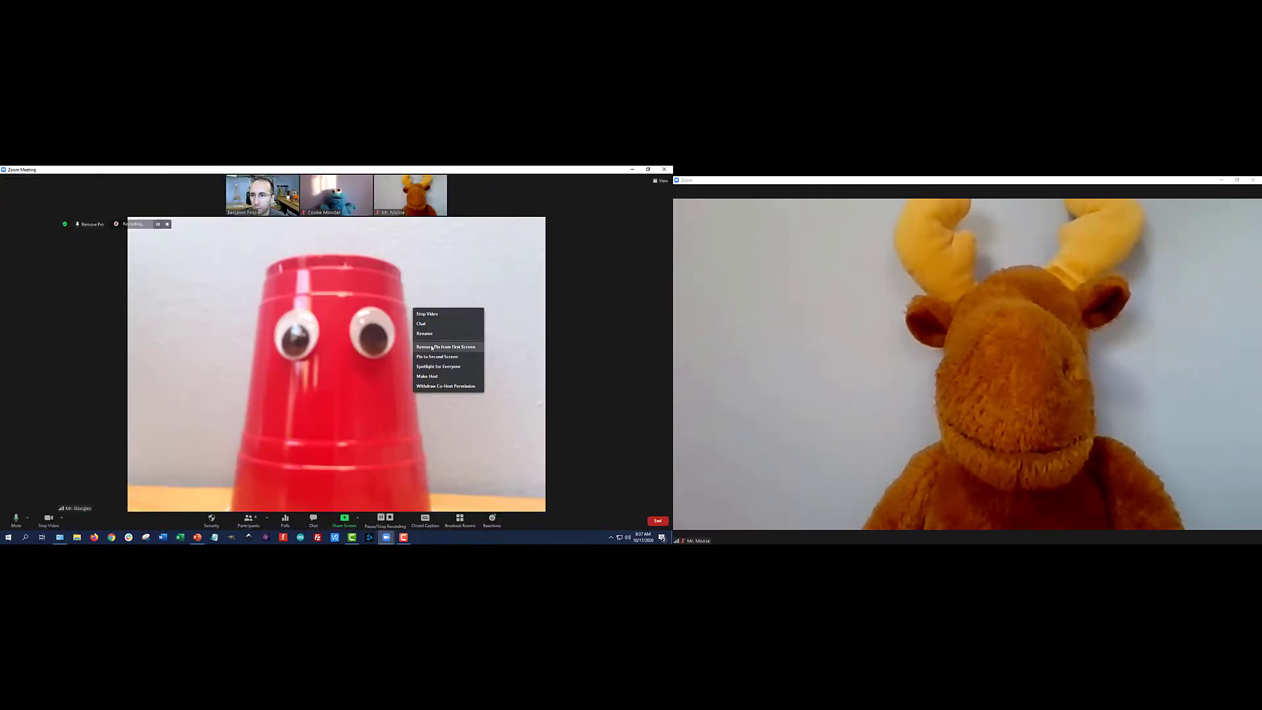
click(446, 346)
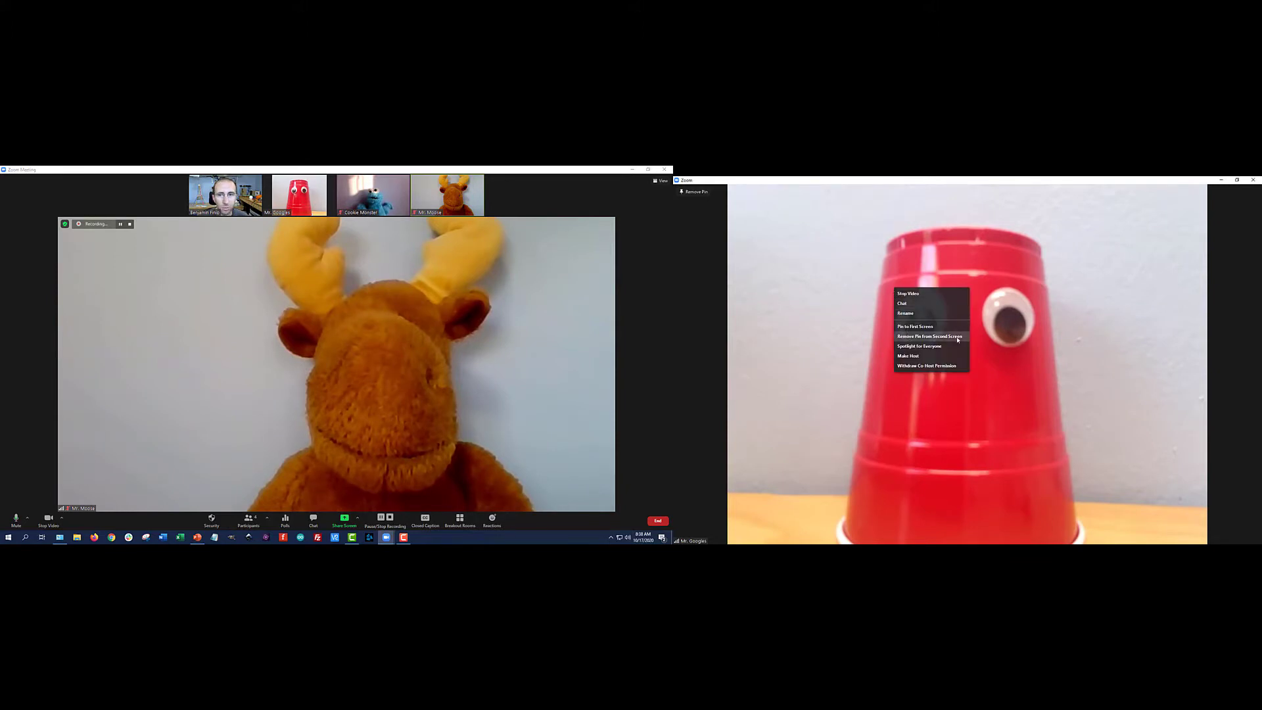
Remove the cup's second-screen pin and move the moose video window to another screen.
click(930, 336)
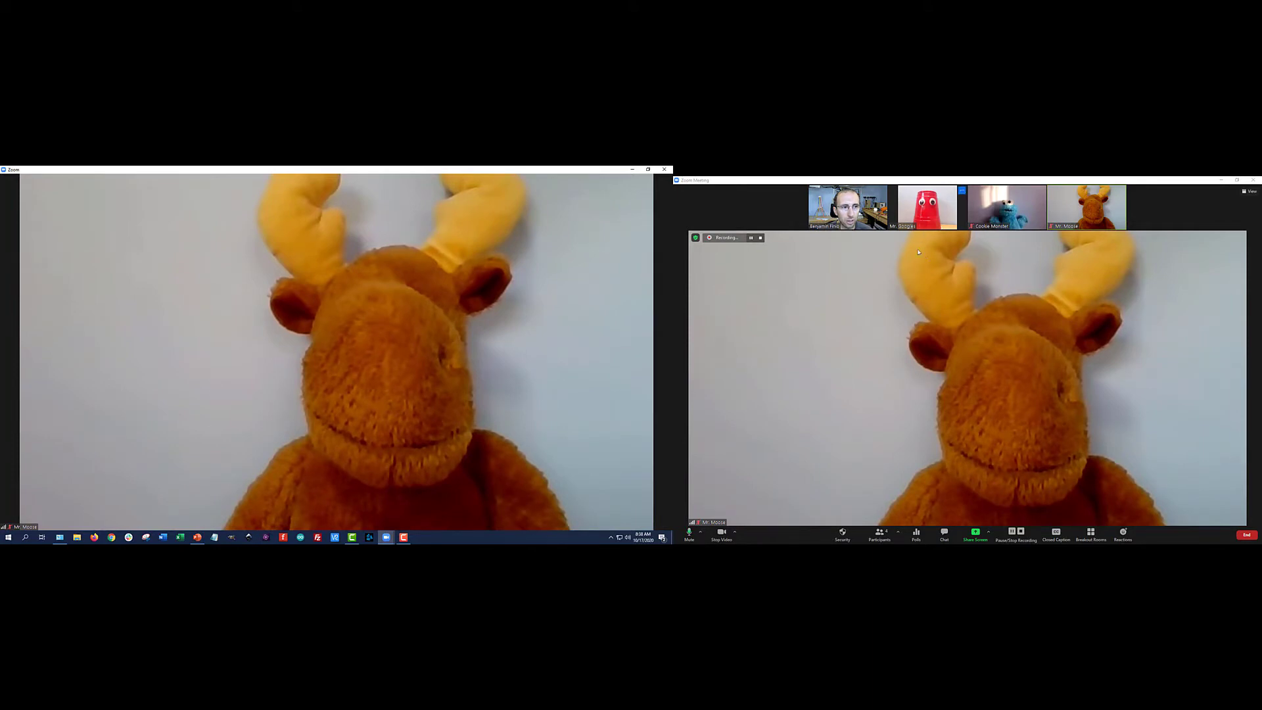
right_click(927, 207)
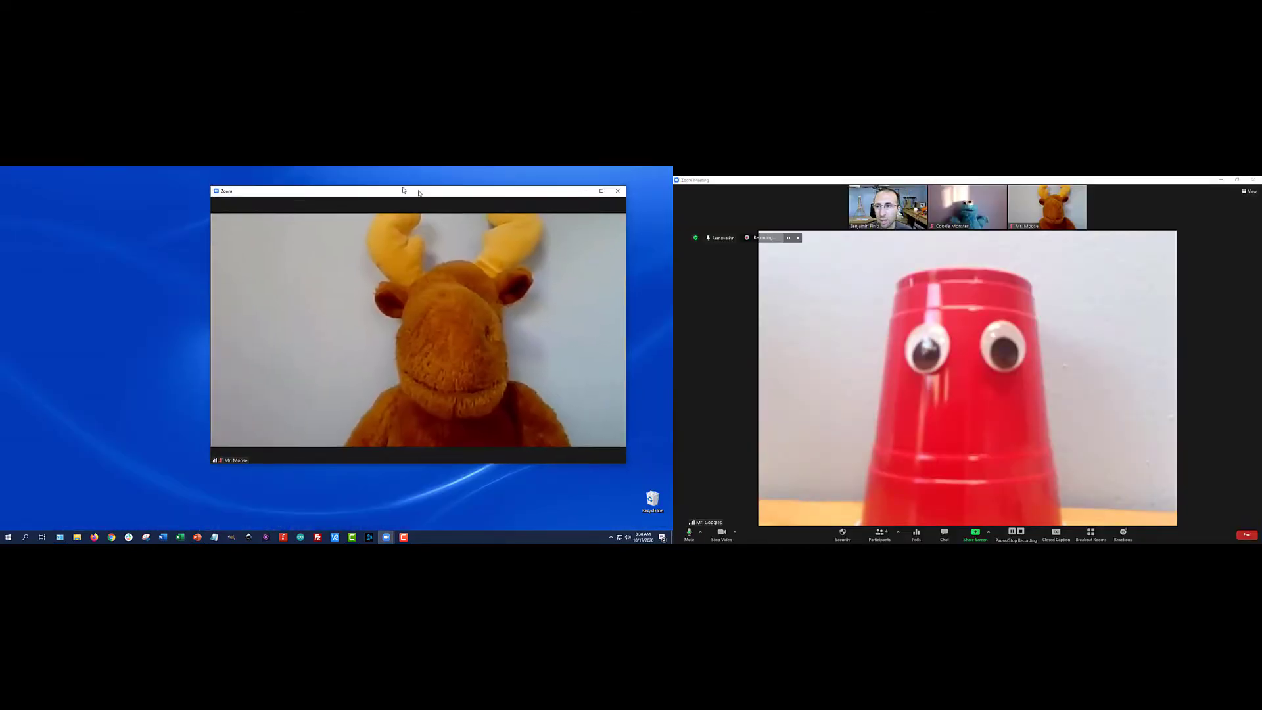
drag(402, 191, 358, 192)
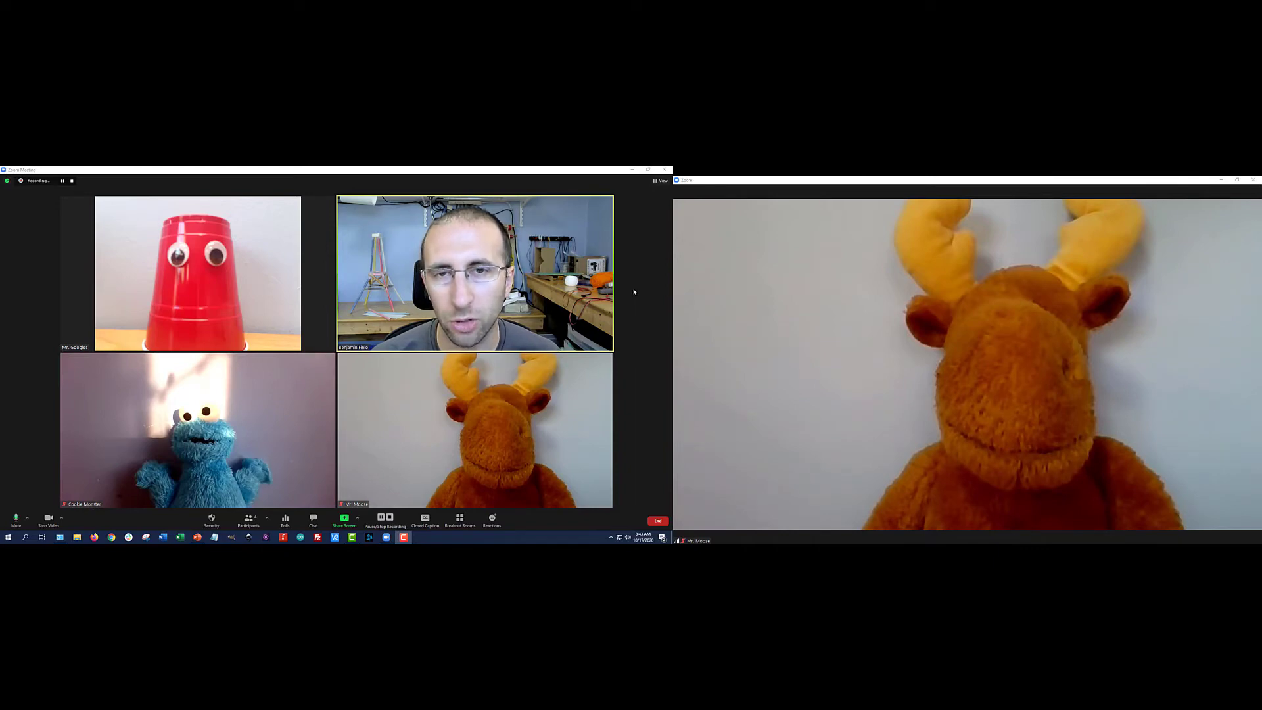
mouse_move(638, 296)
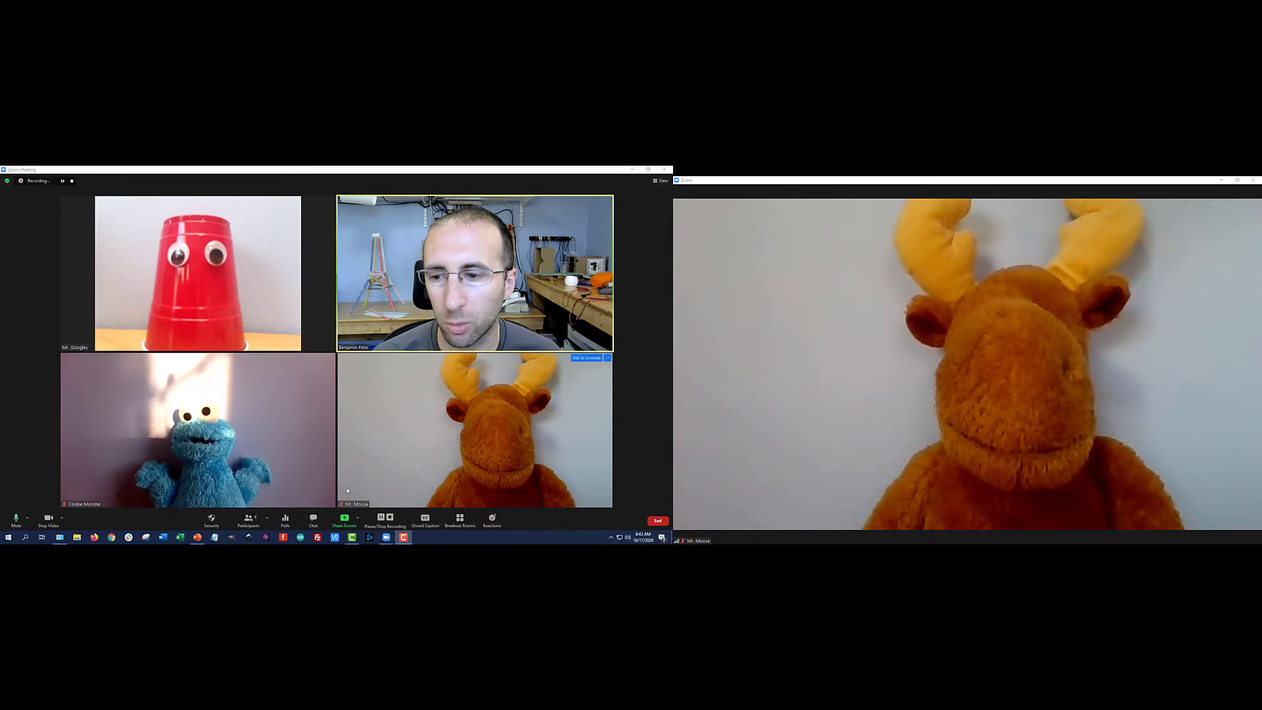
Share the PowerPoint window and move the floating meeting video window aside.
click(344, 520)
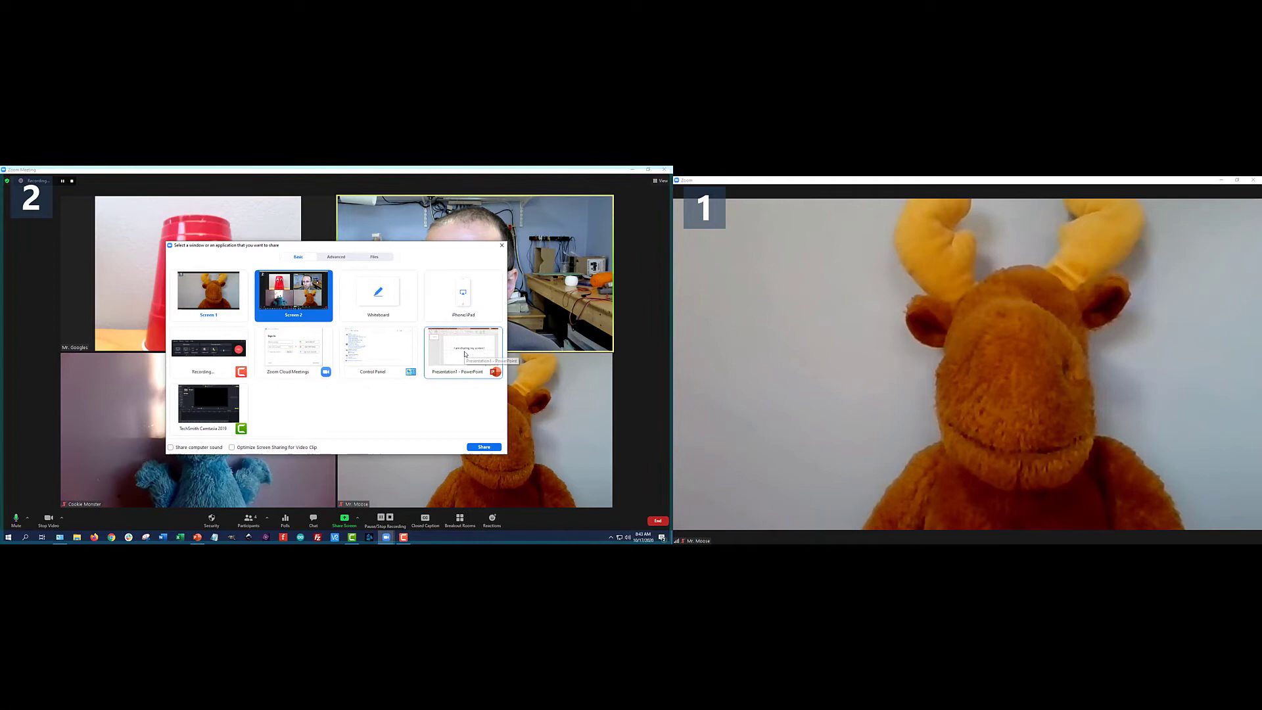
click(463, 349)
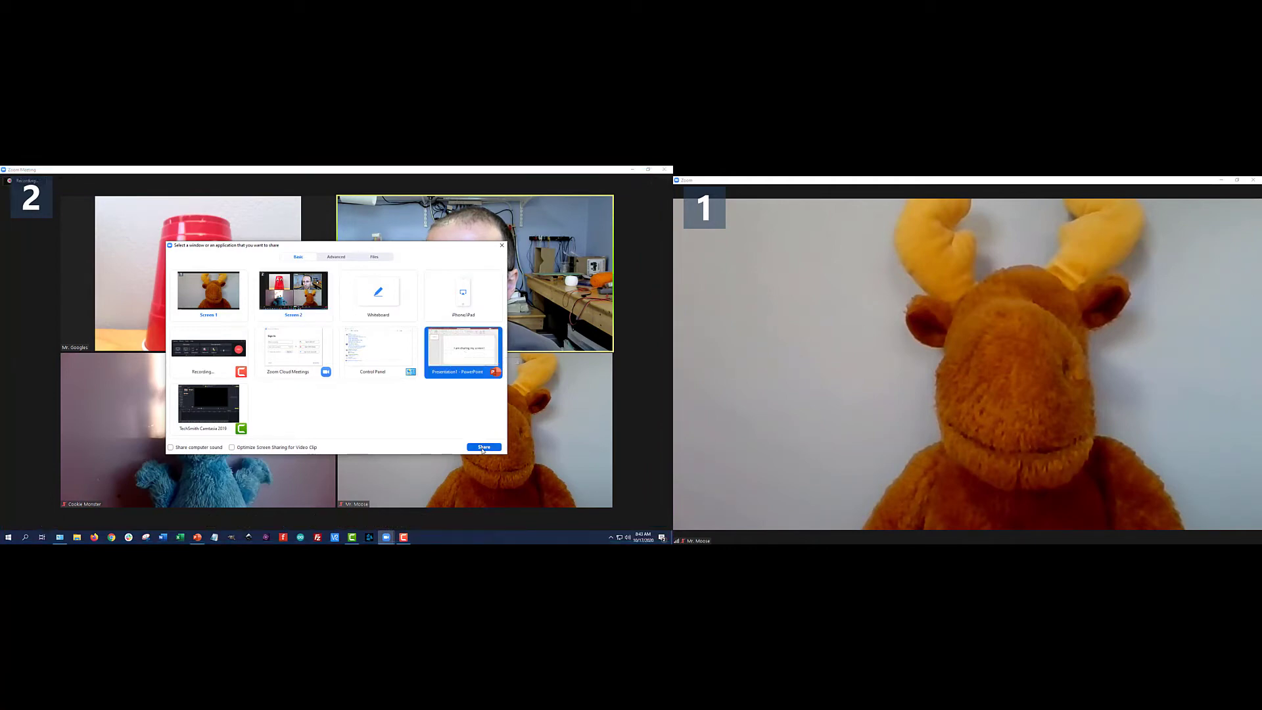
click(483, 447)
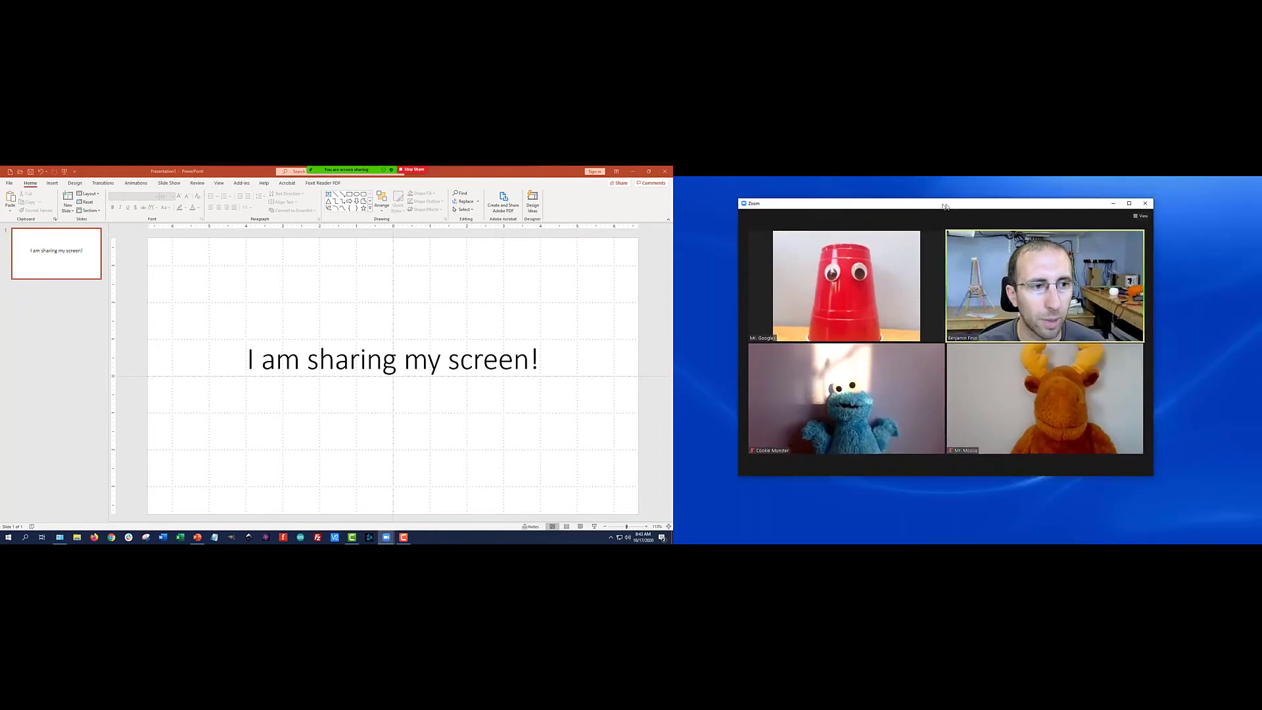
mouse_move(385, 537)
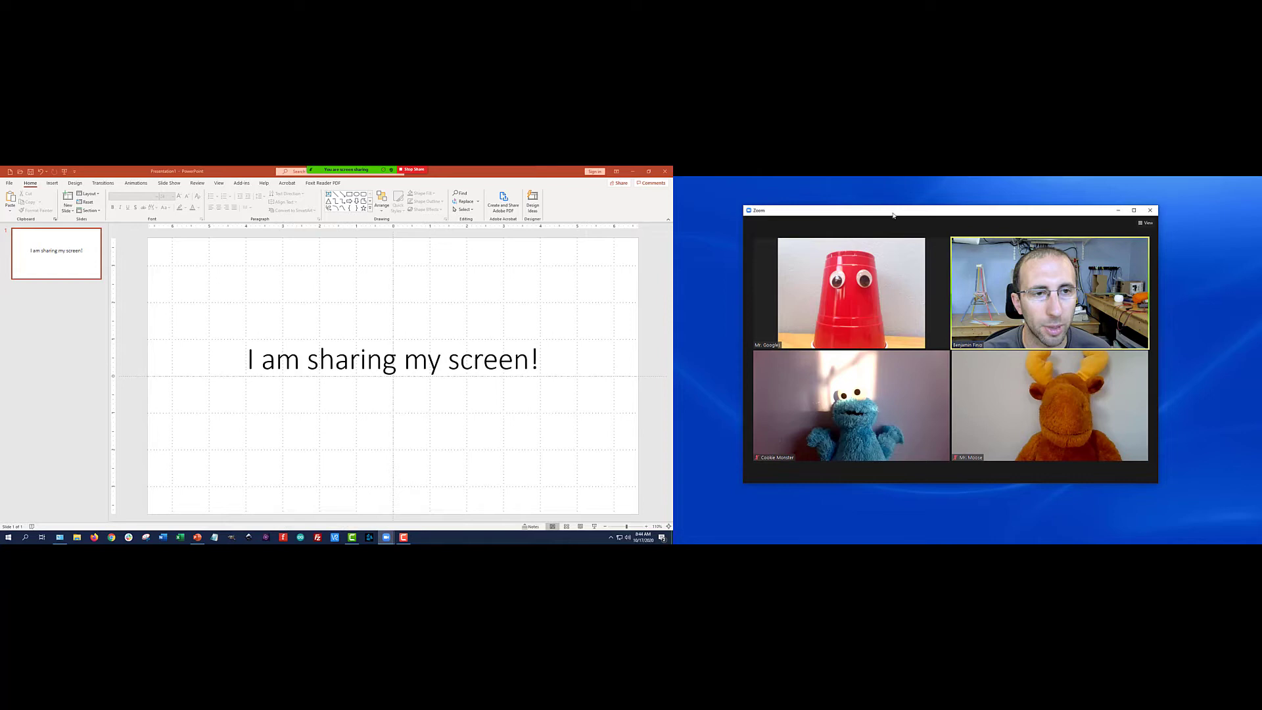
drag(892, 210, 961, 202)
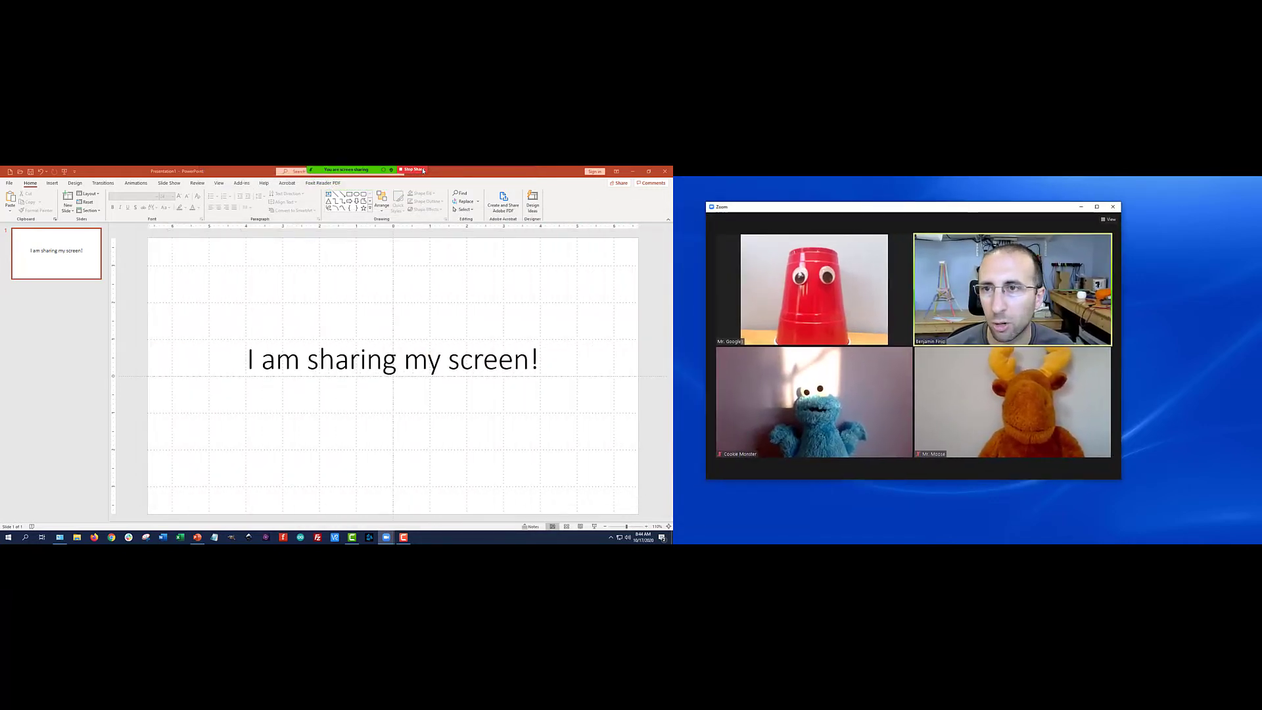
Stop sharing, reshare the PowerPoint presentation, and drag the floating meeting window off the slide.
click(411, 169)
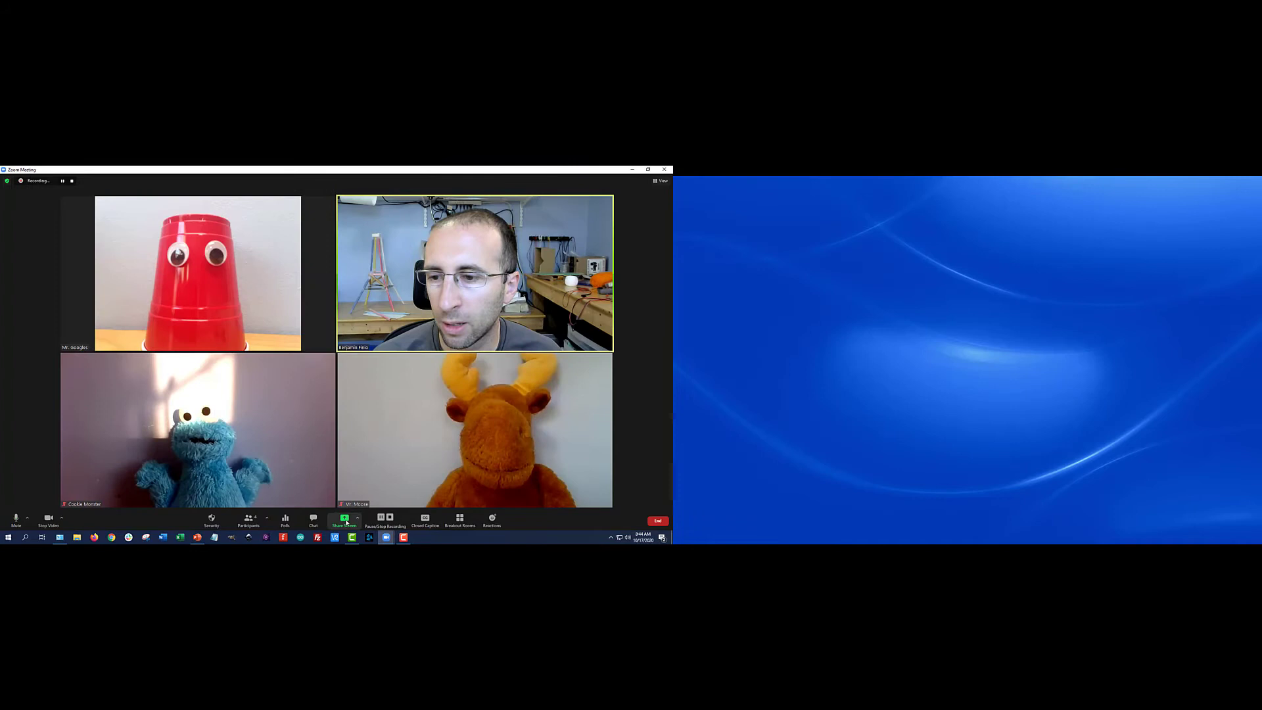
click(344, 519)
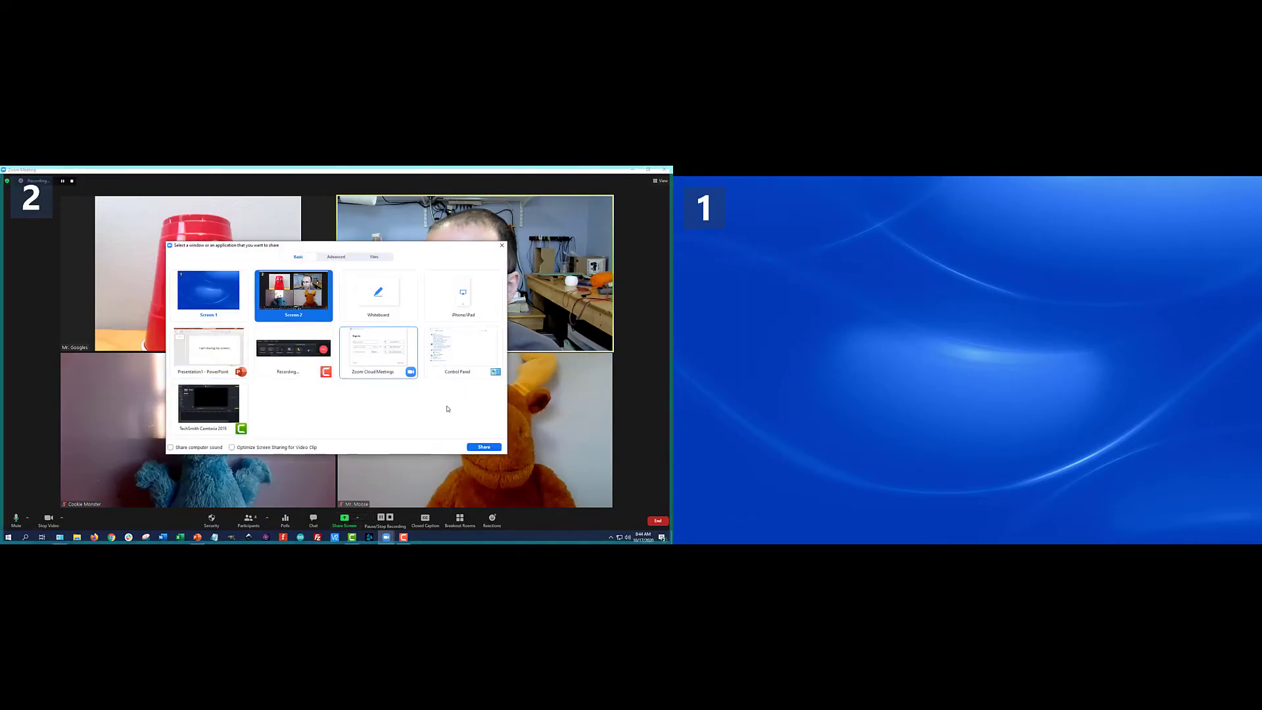
click(483, 447)
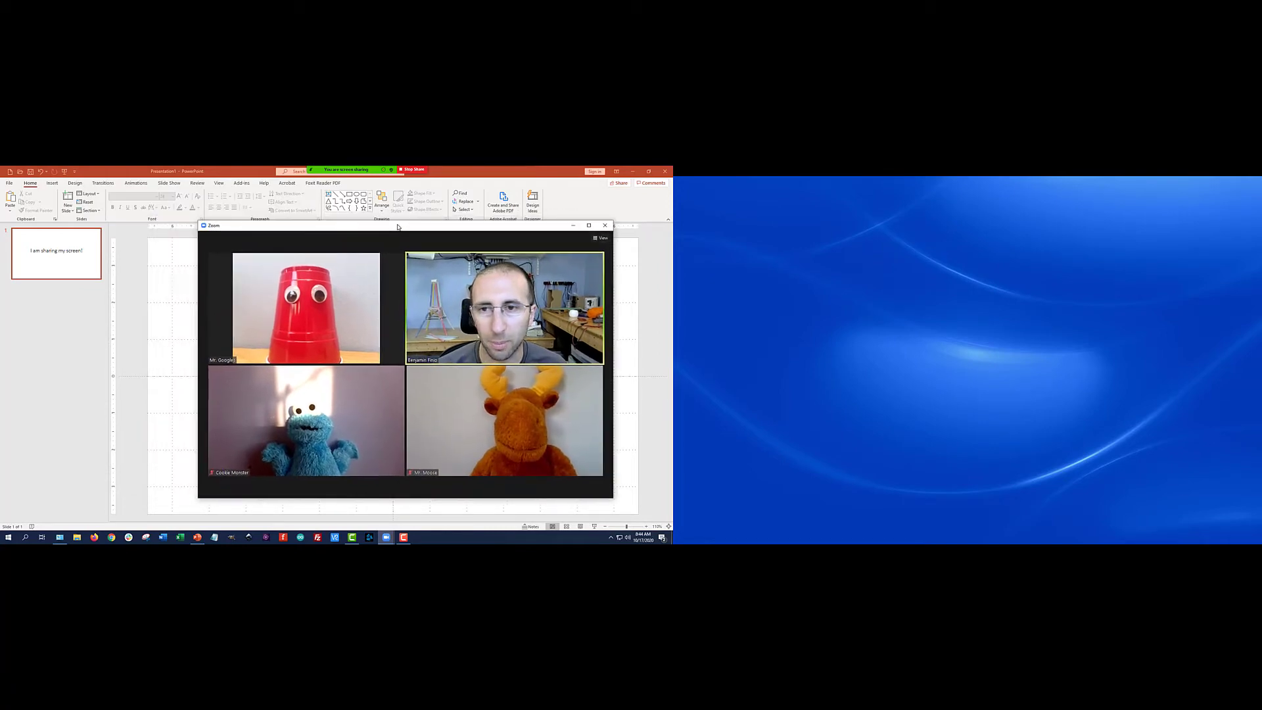
drag(404, 226, 926, 178)
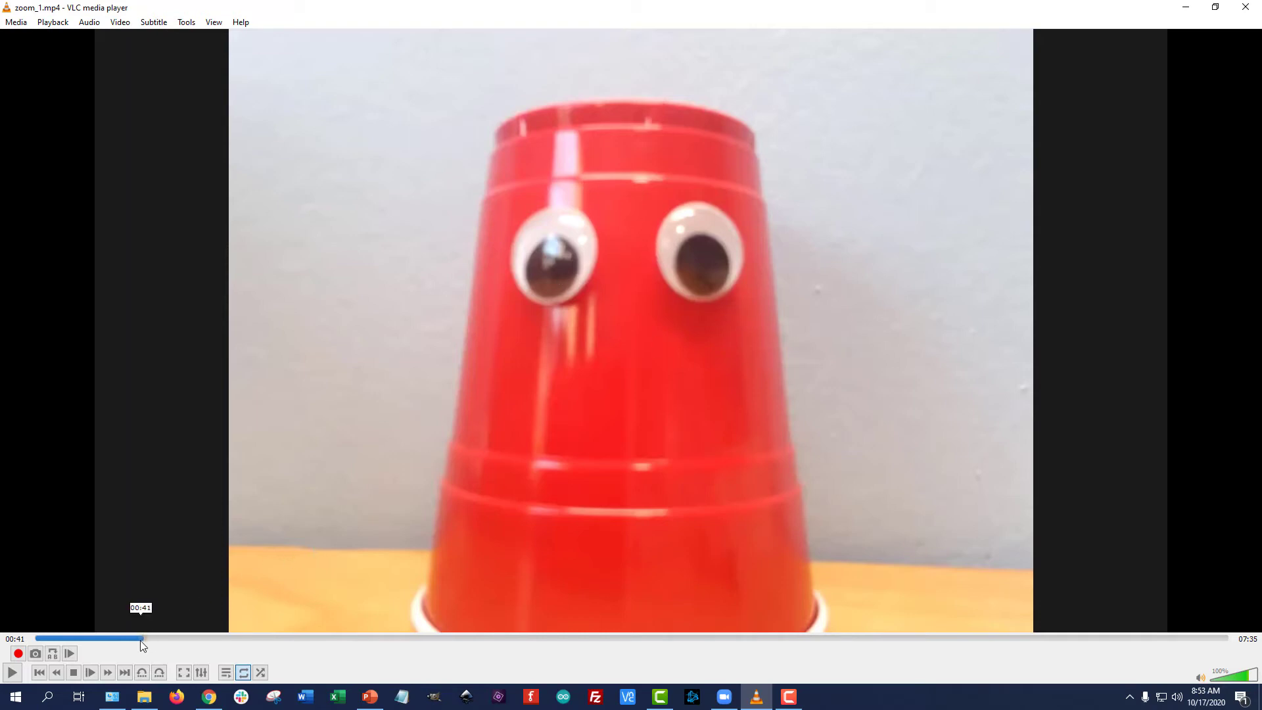
Scrub zoom_1.mp4 ahead to the screen-sharing part and resume playback.
drag(144, 638, 240, 638)
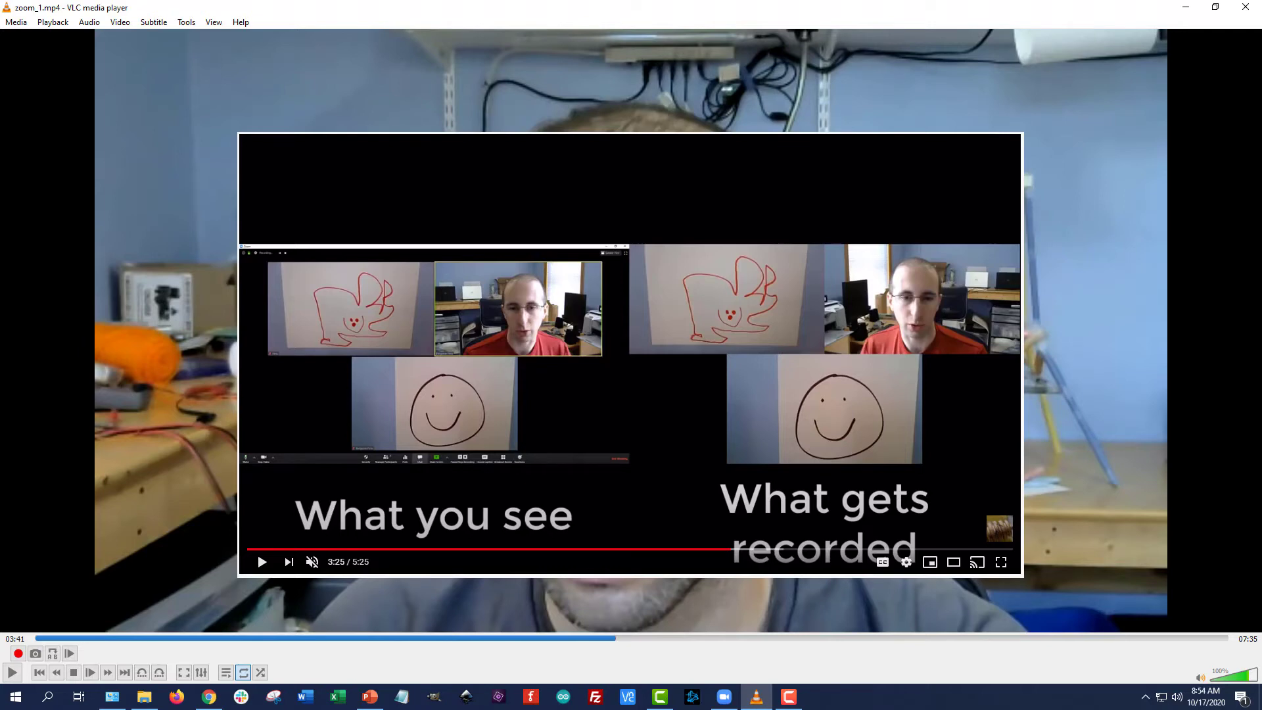
mouse_move(611, 644)
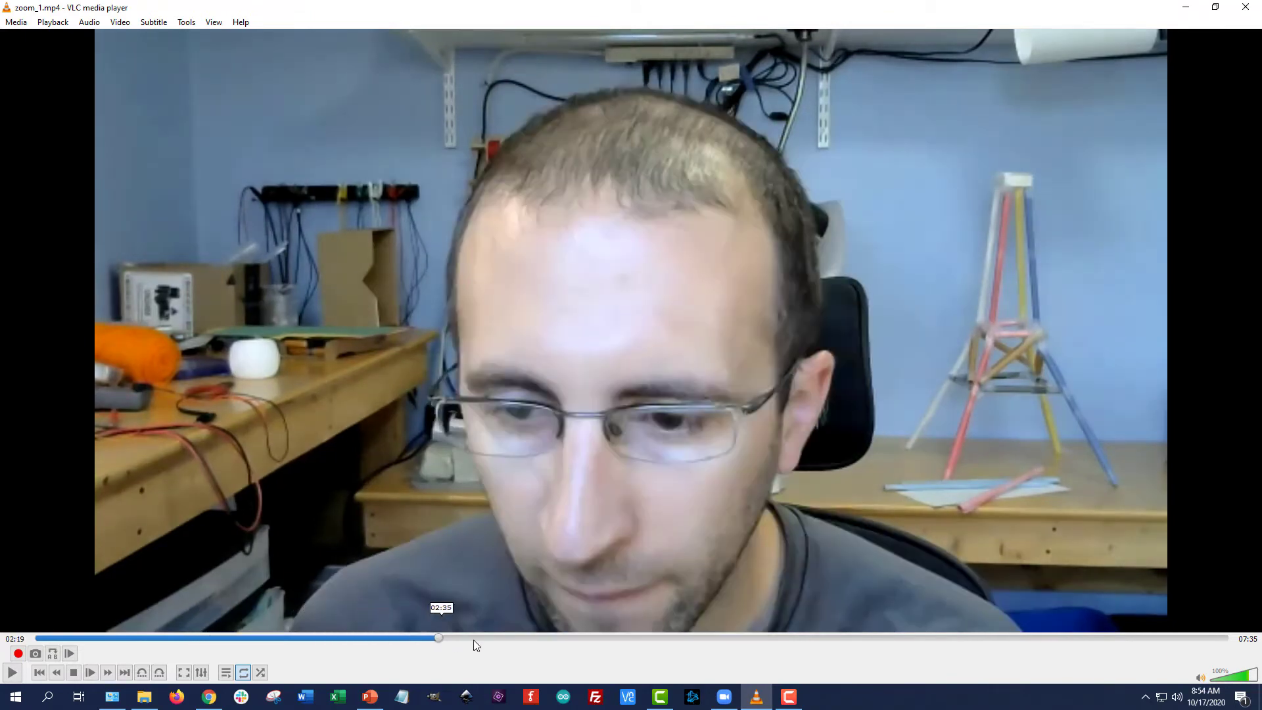
drag(438, 637, 872, 638)
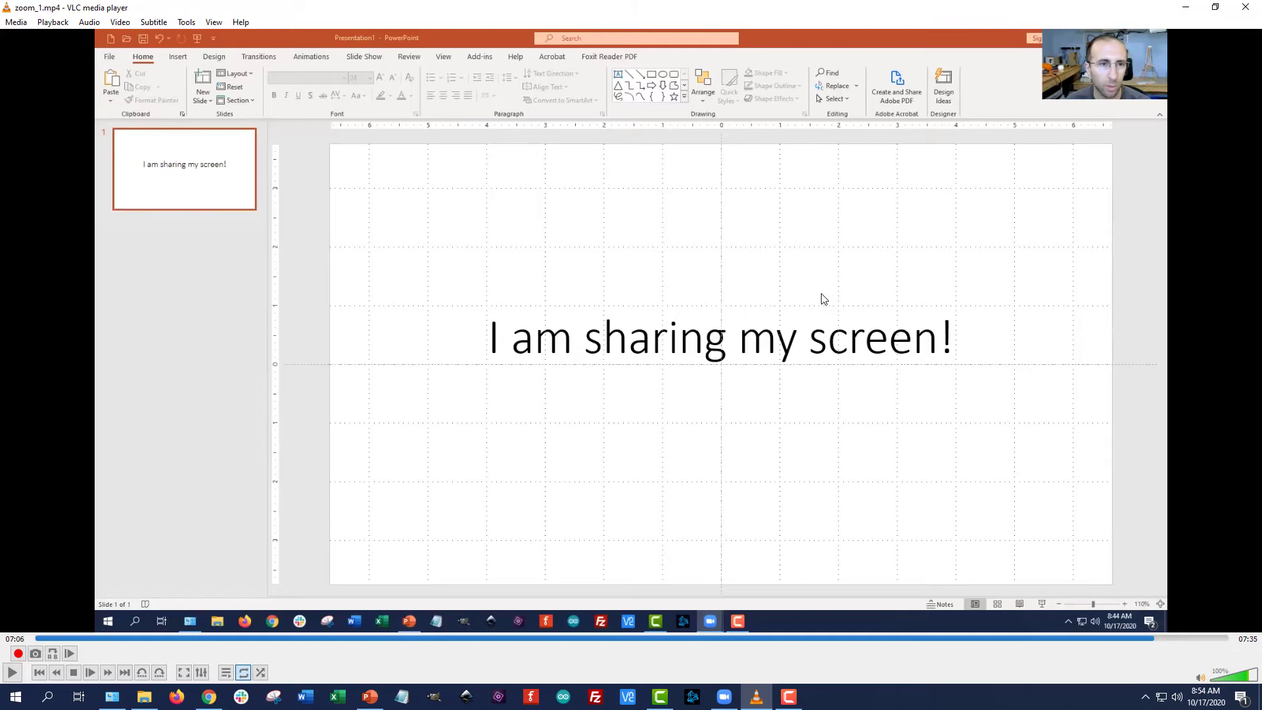
mouse_move(1066, 95)
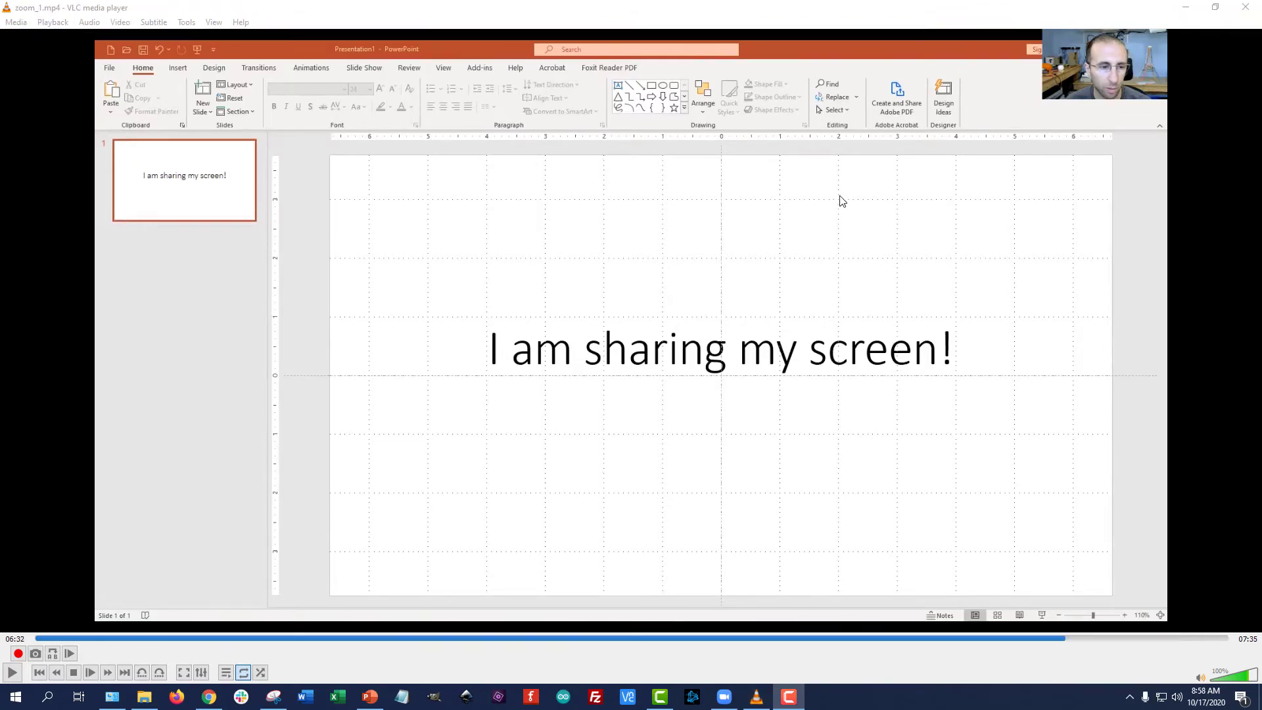
mouse_move(882, 249)
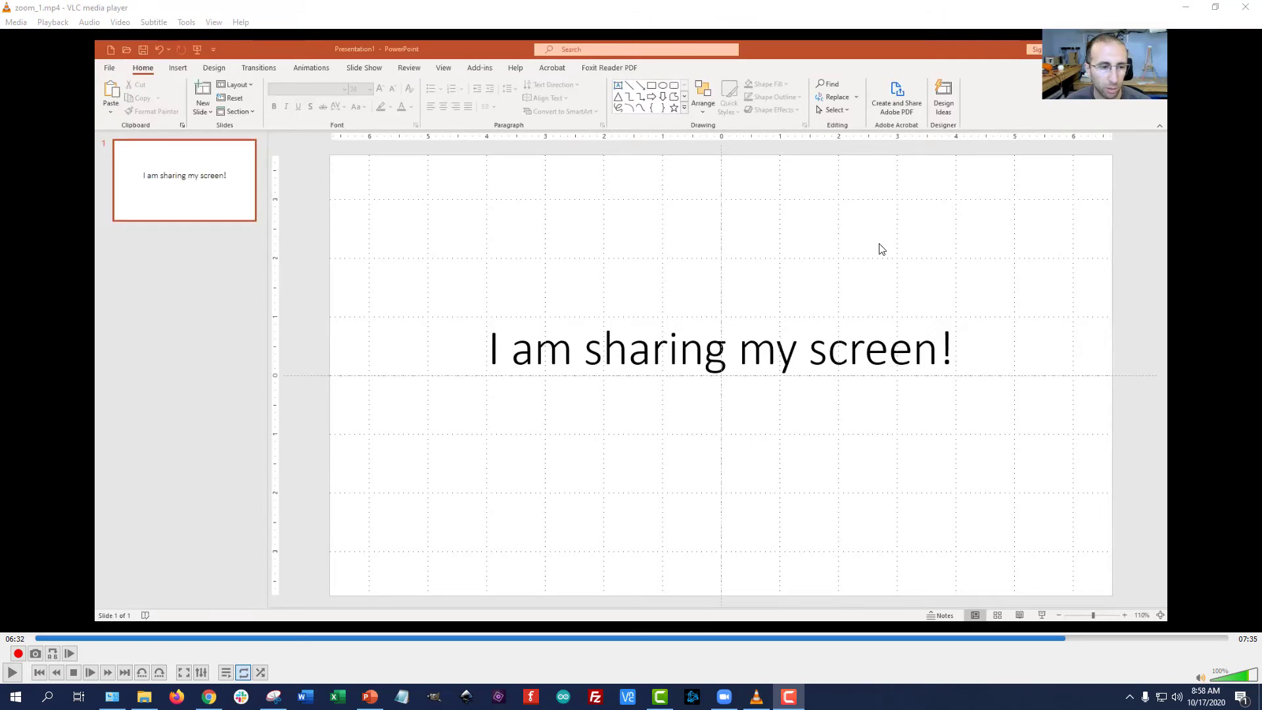
mouse_move(851, 228)
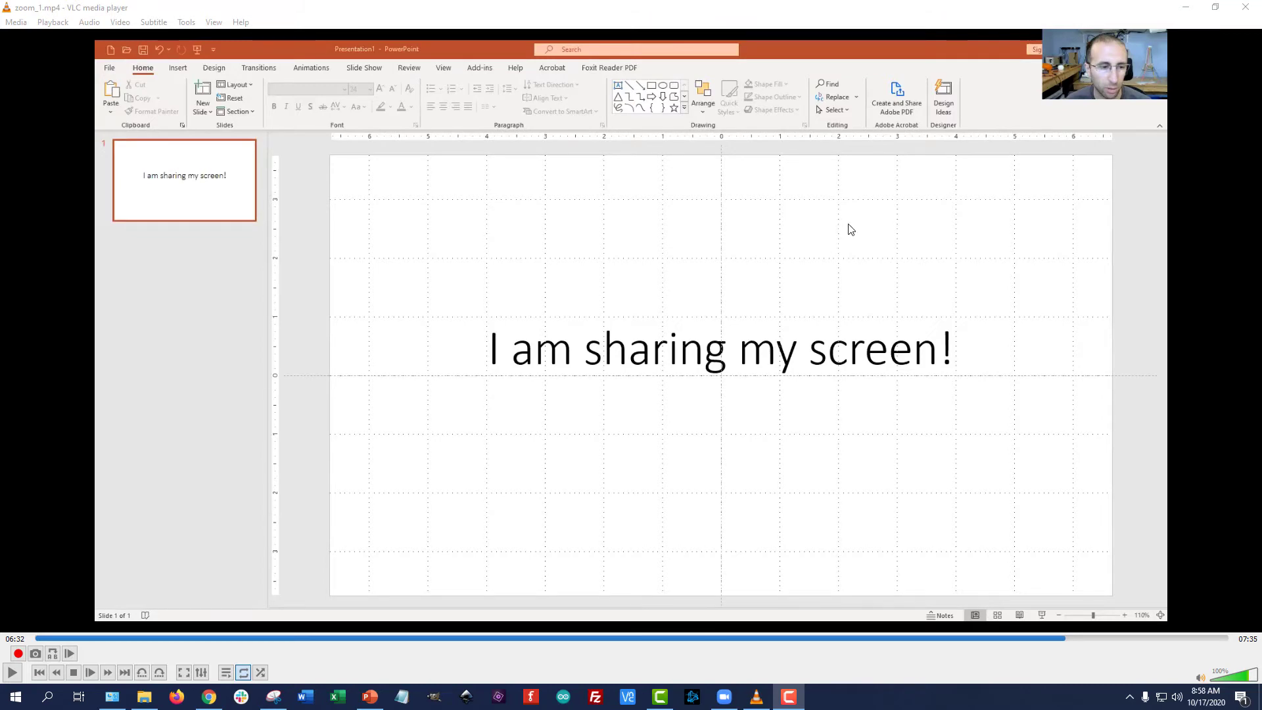
mouse_move(1229, 619)
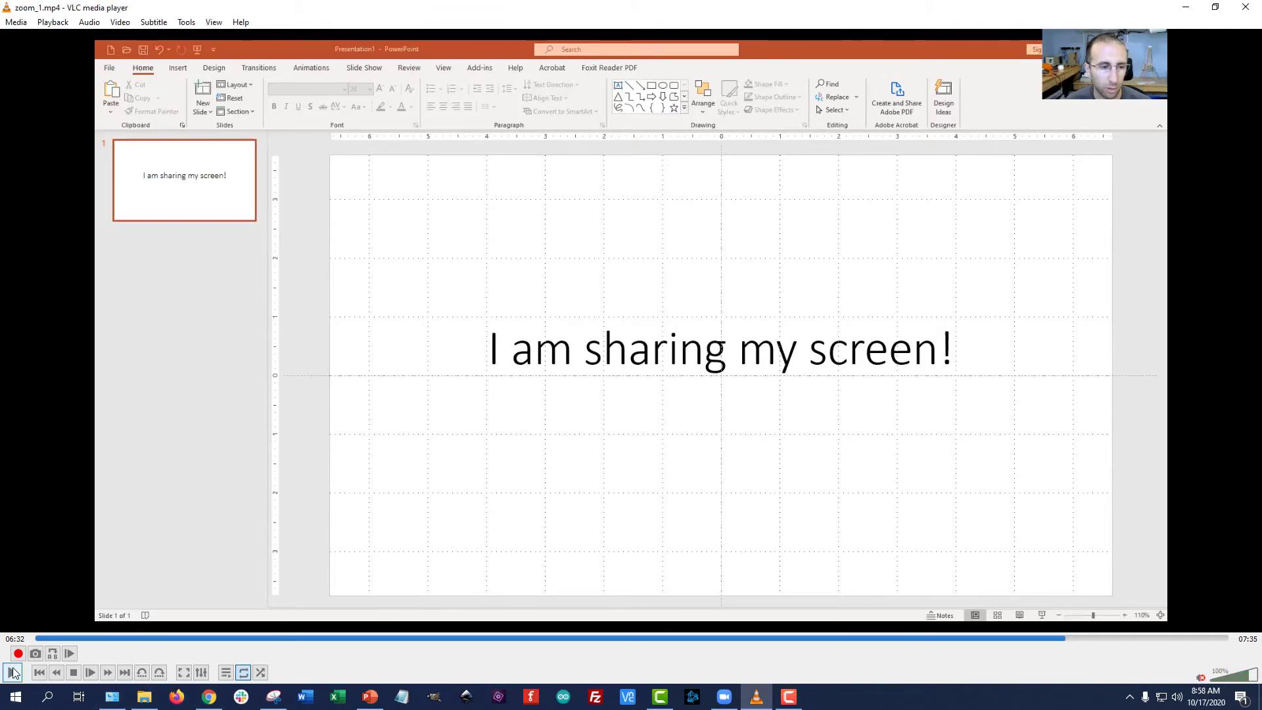
click(11, 671)
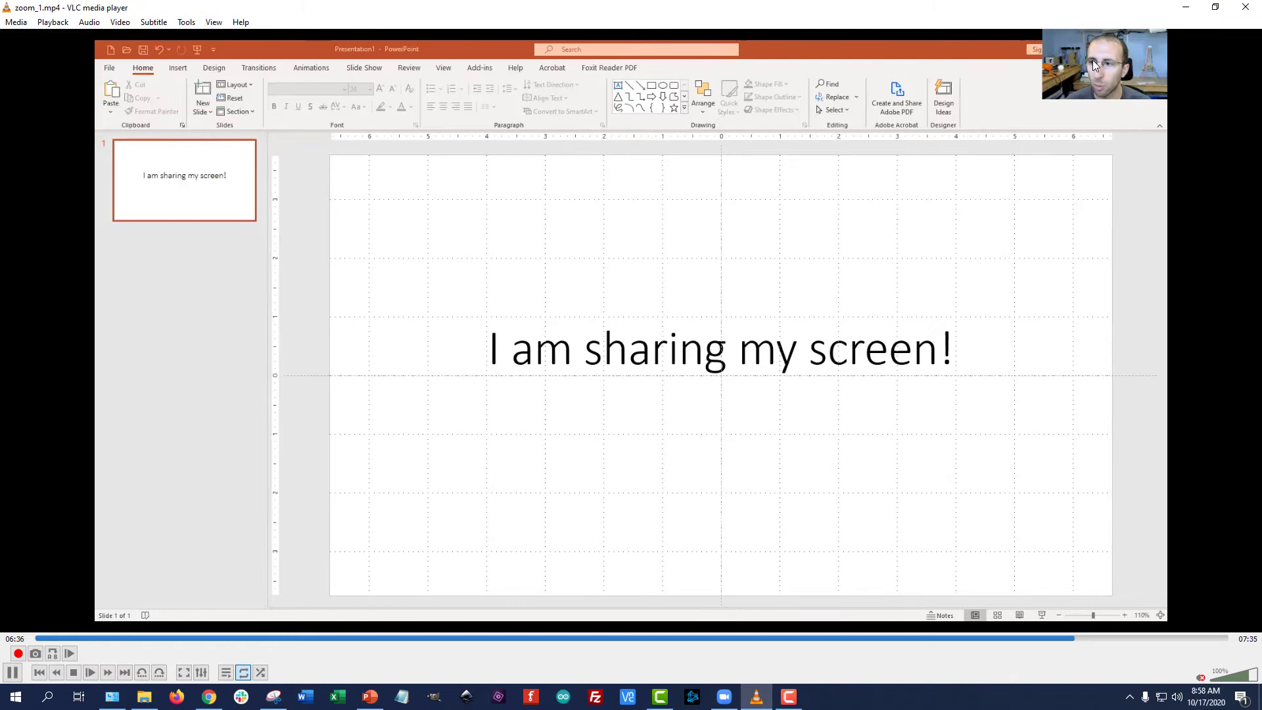
mouse_move(1071, 247)
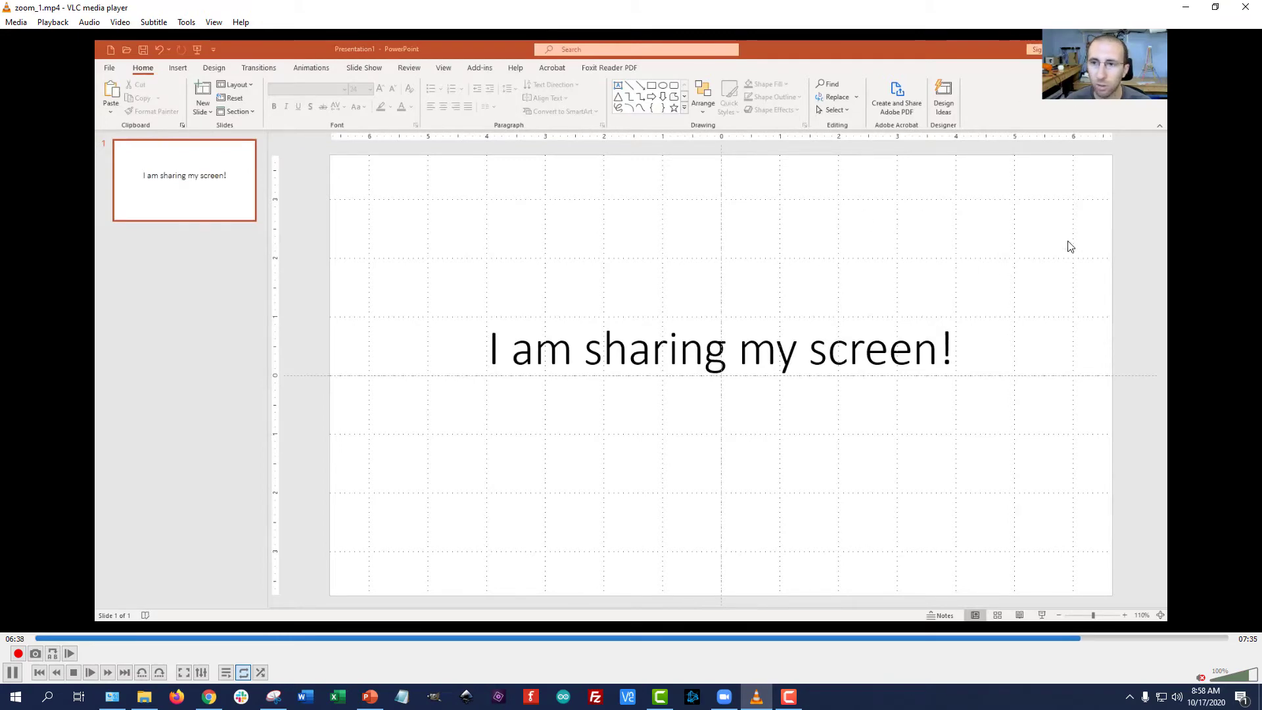
mouse_move(903, 268)
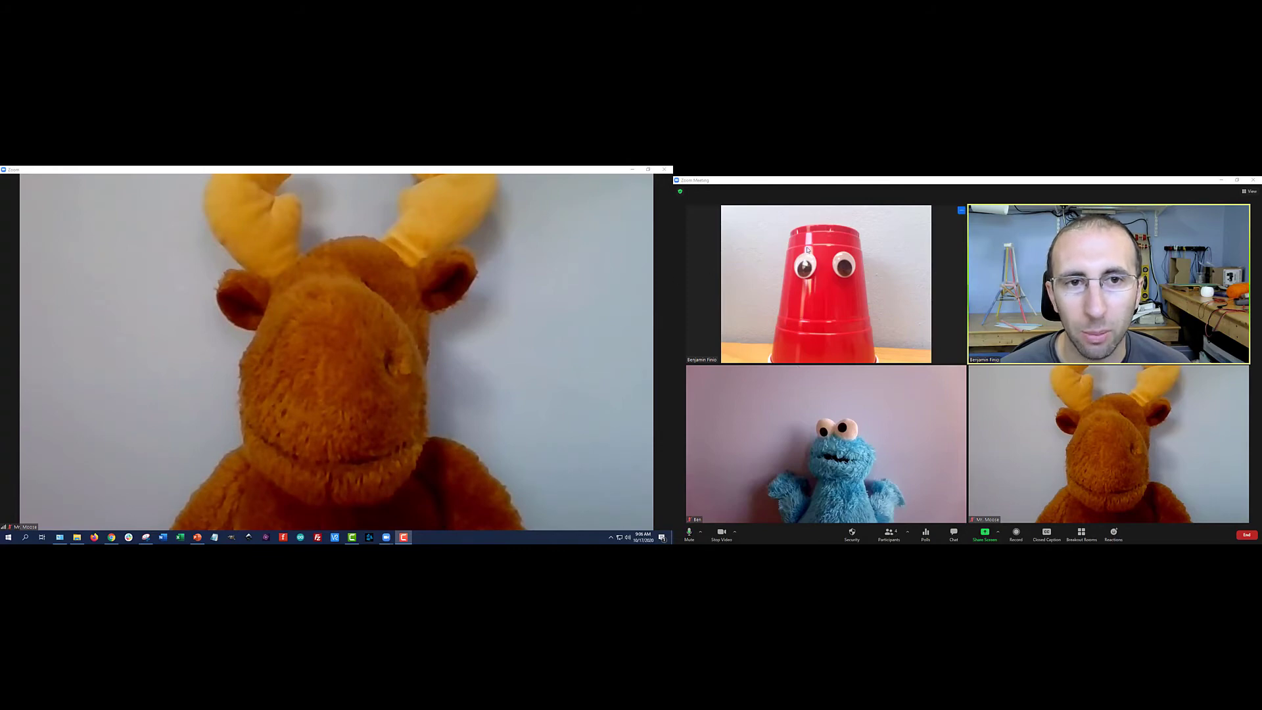
Pin the red cup participant to the first screen from its tile's menu.
right_click(808, 252)
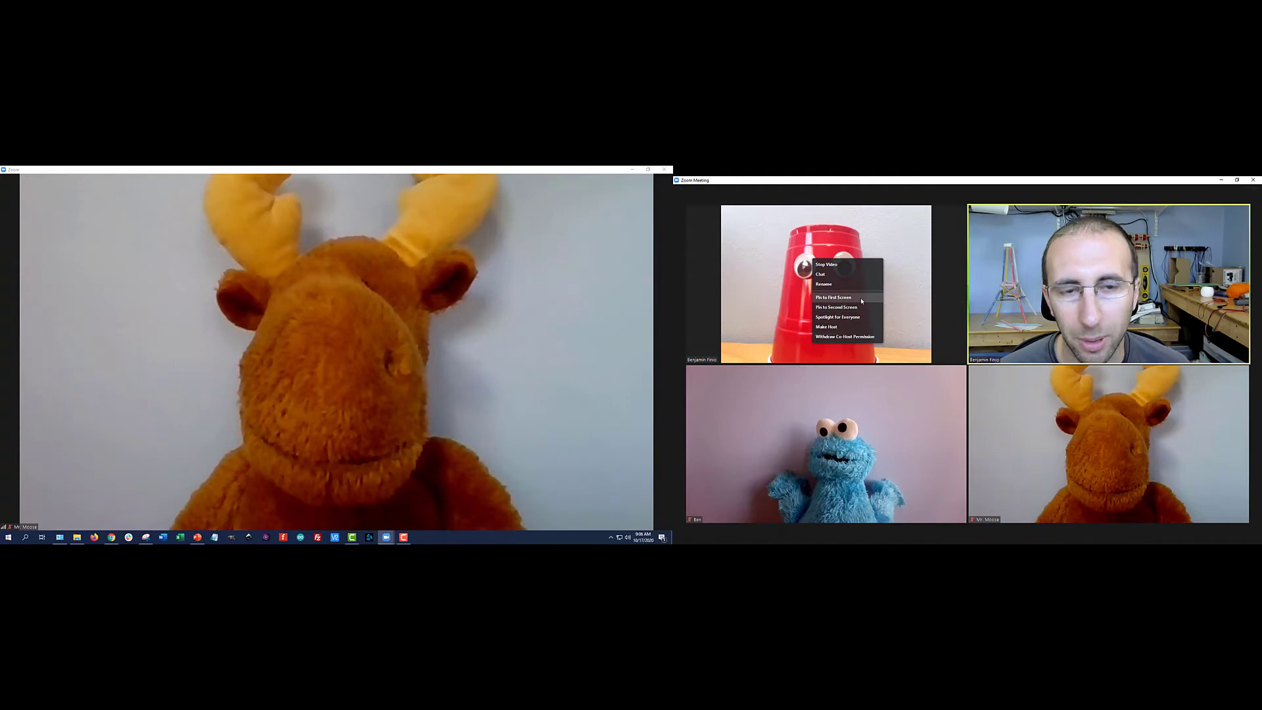
click(833, 297)
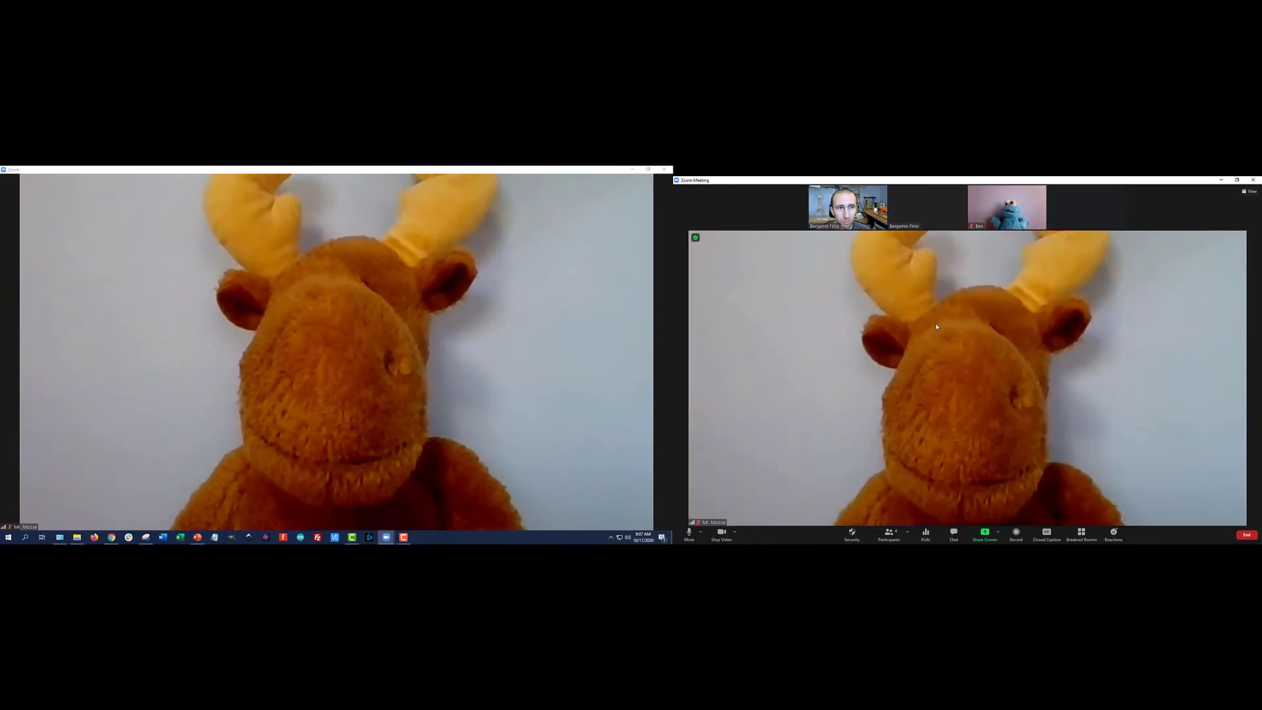
Switch to Gallery View, start recording, and pin the red cup to the first screen.
click(1249, 191)
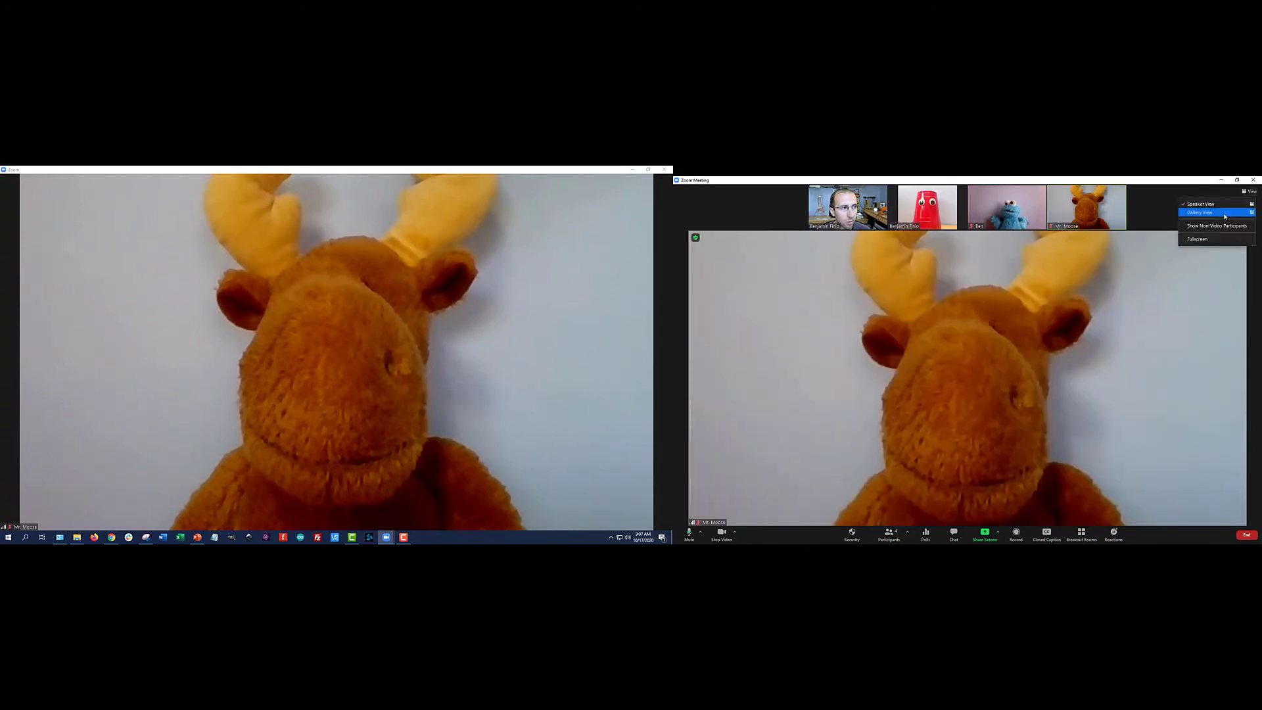
click(1215, 212)
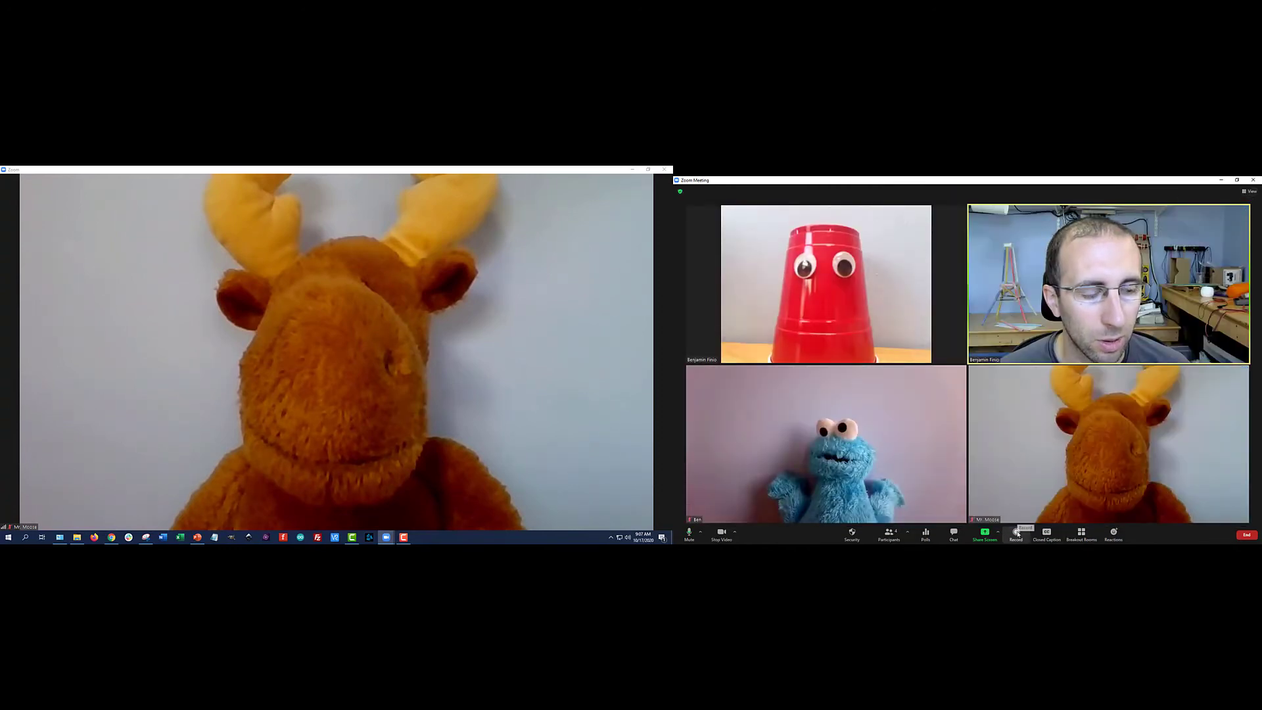
click(1015, 532)
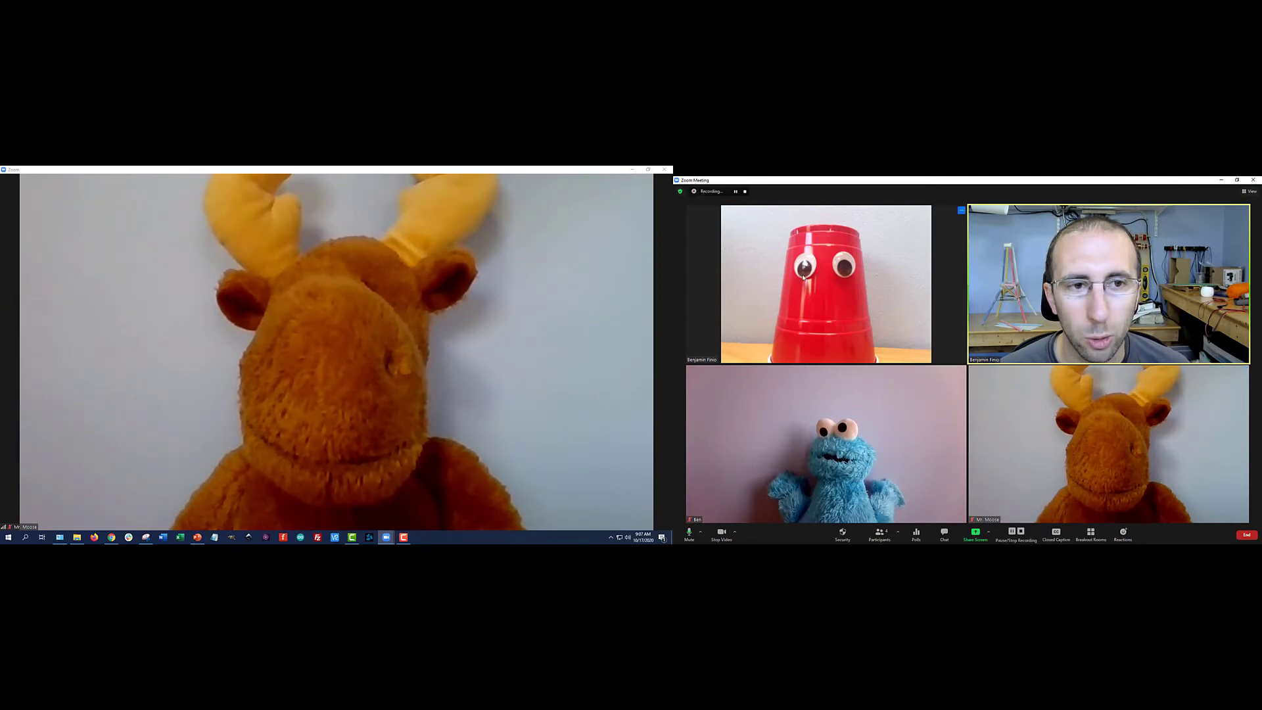
right_click(803, 277)
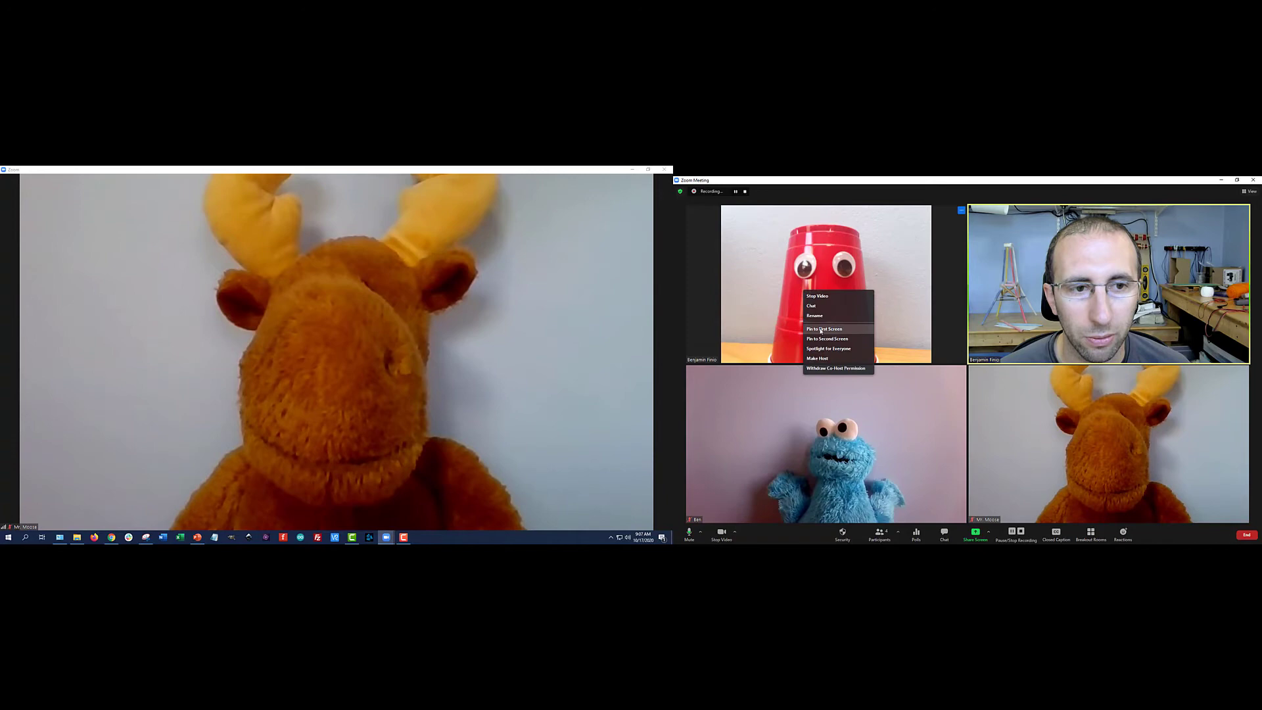
click(824, 328)
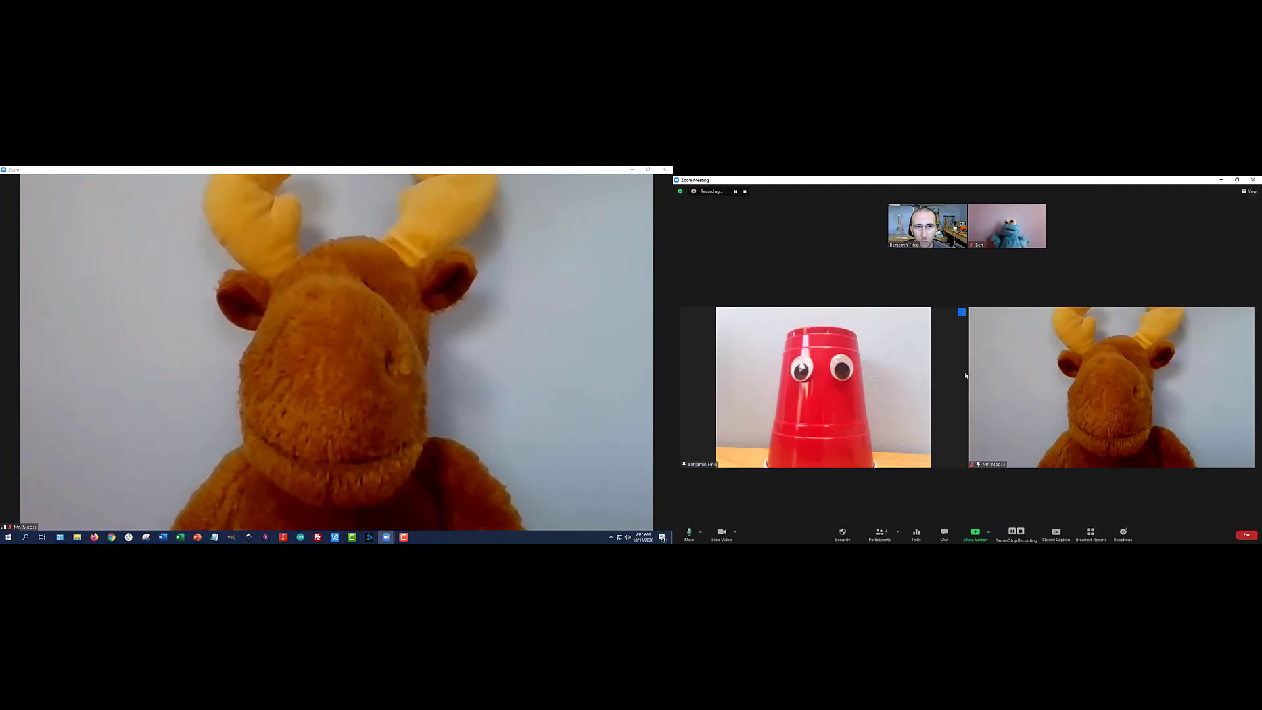
Pin the red cup to the second screen, then remove its first-screen pin.
right_click(820, 366)
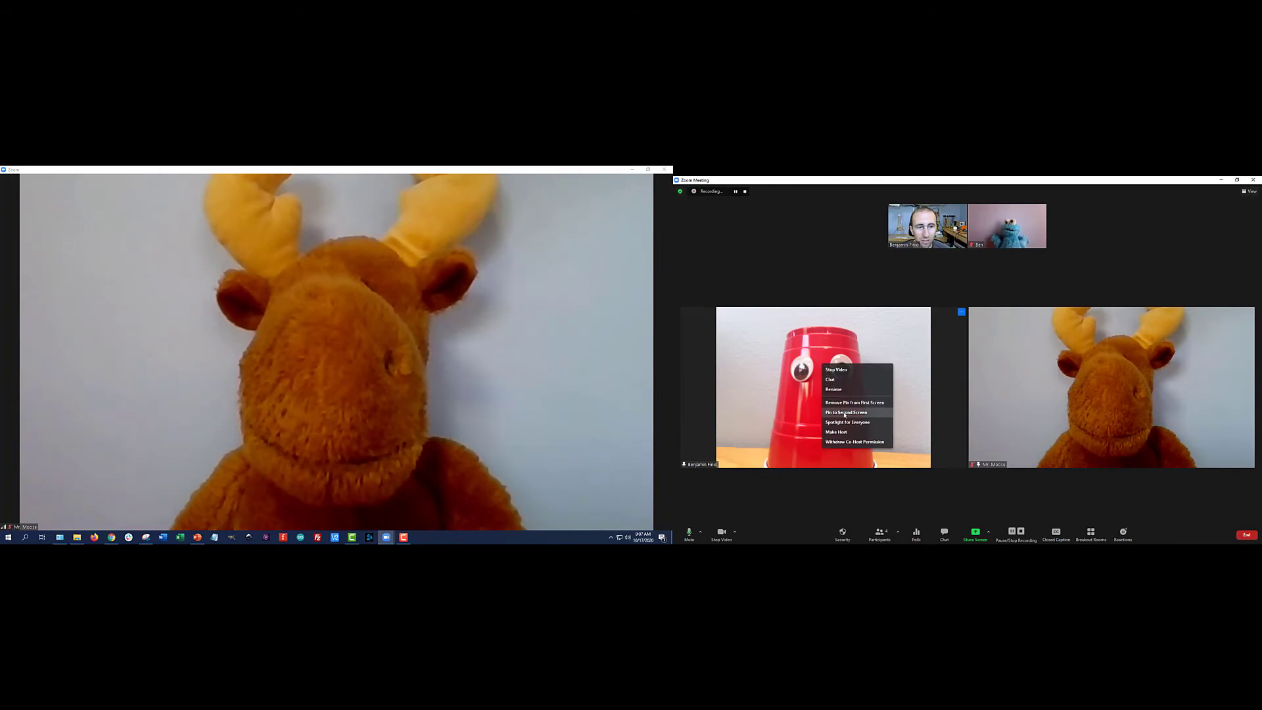
click(845, 412)
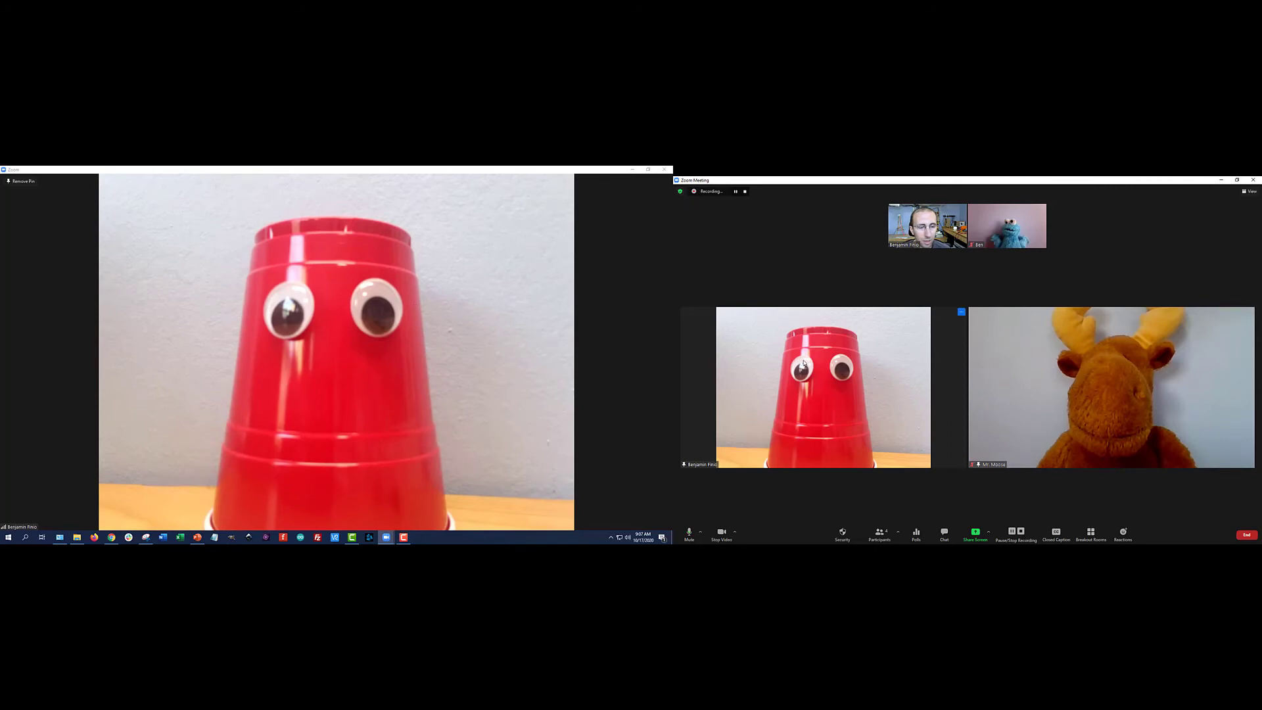
right_click(823, 386)
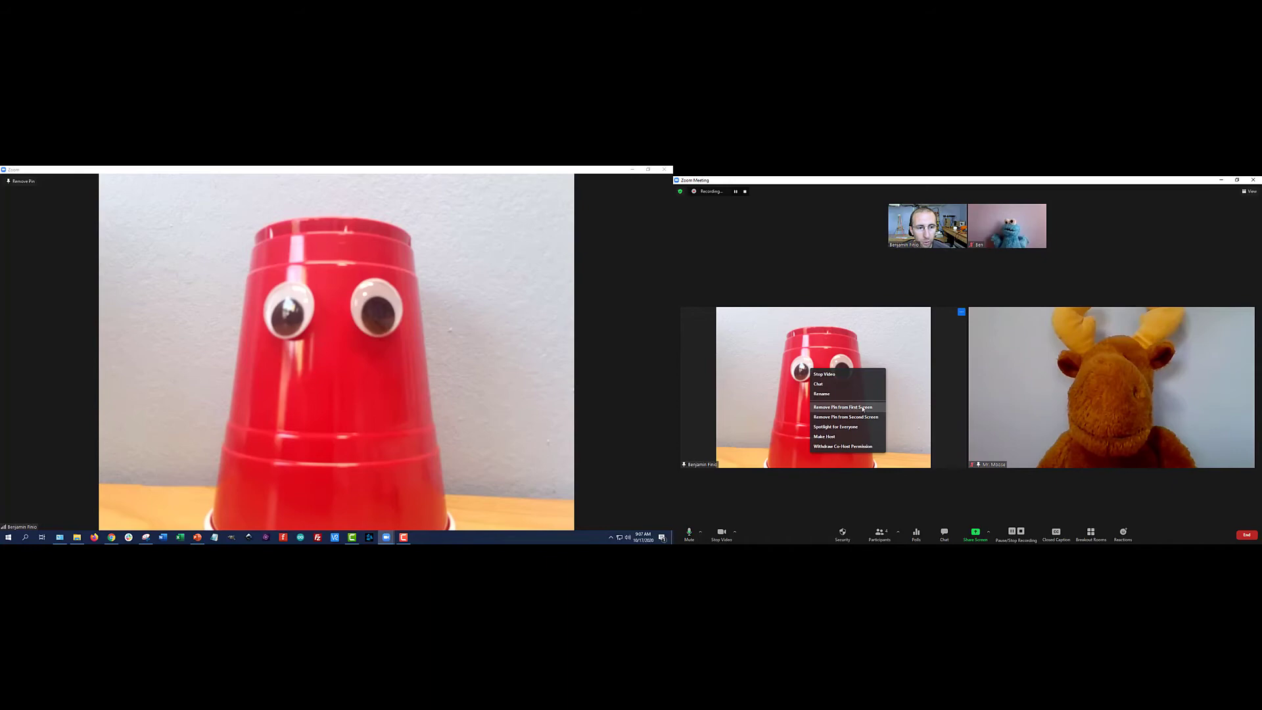
click(842, 406)
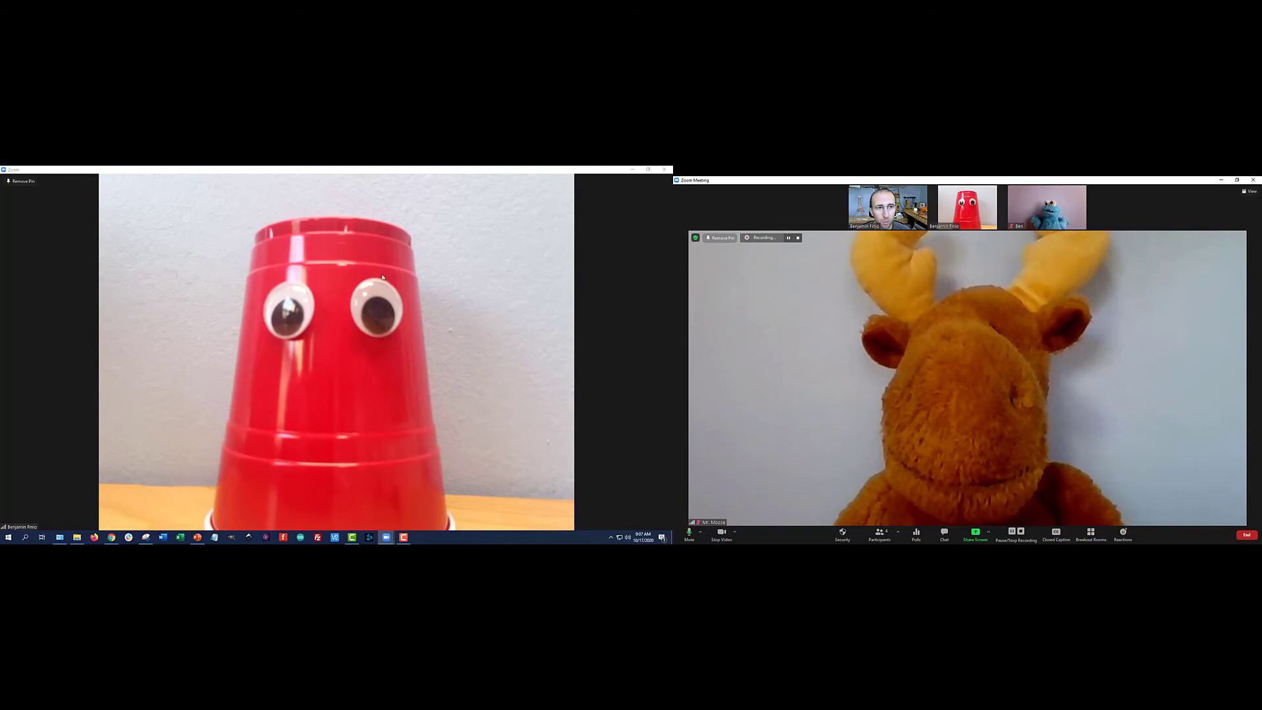
mouse_move(889, 304)
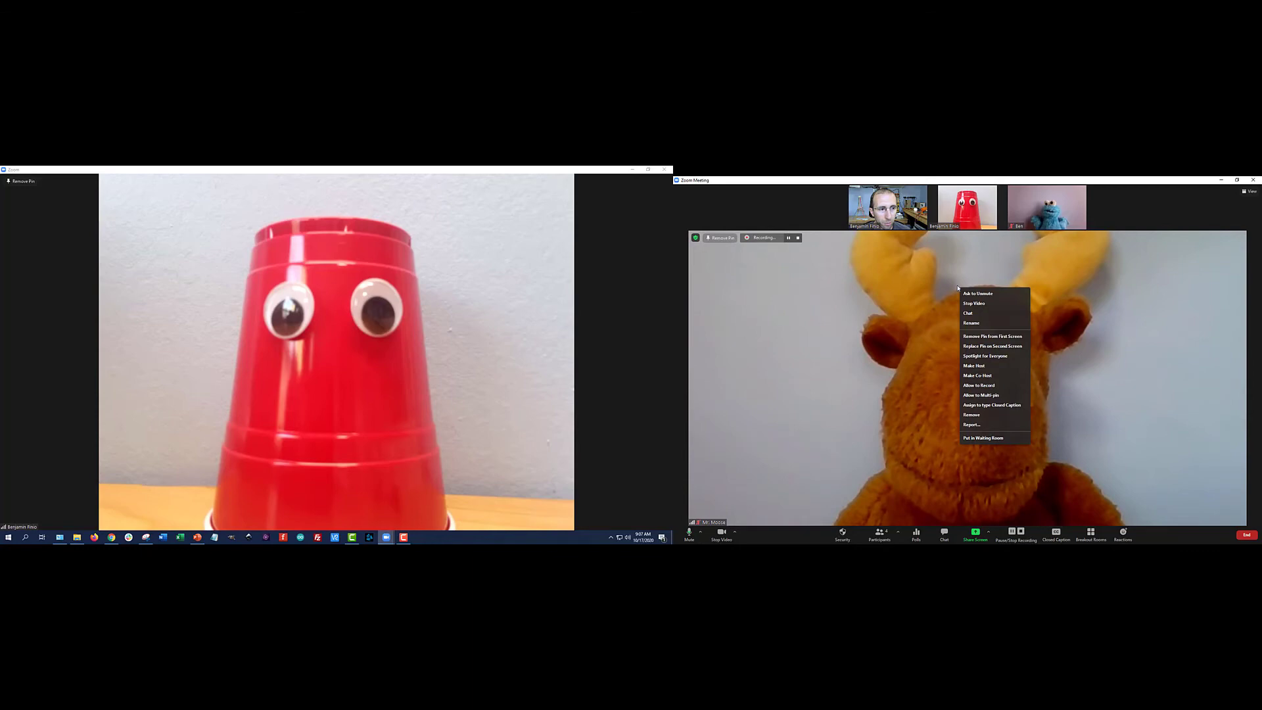
mouse_move(1013, 349)
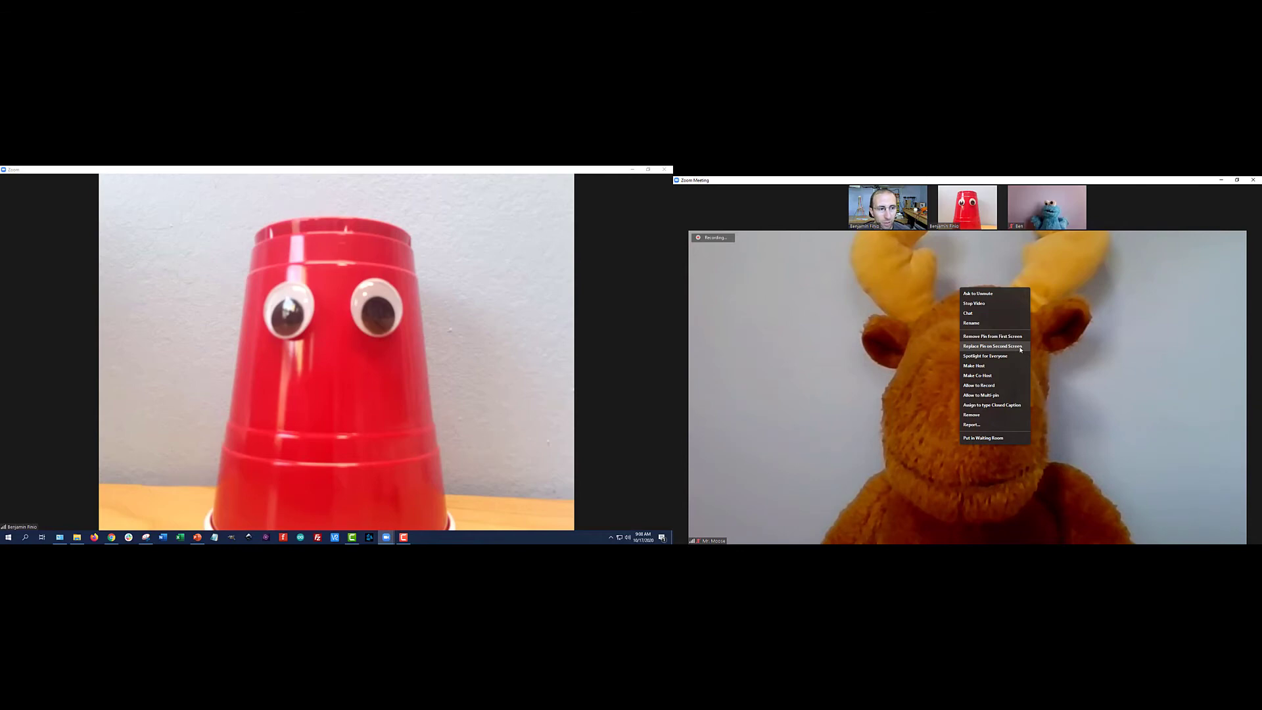
Replace the red cup's second-screen pin with Mr. Moose's video.
click(991, 345)
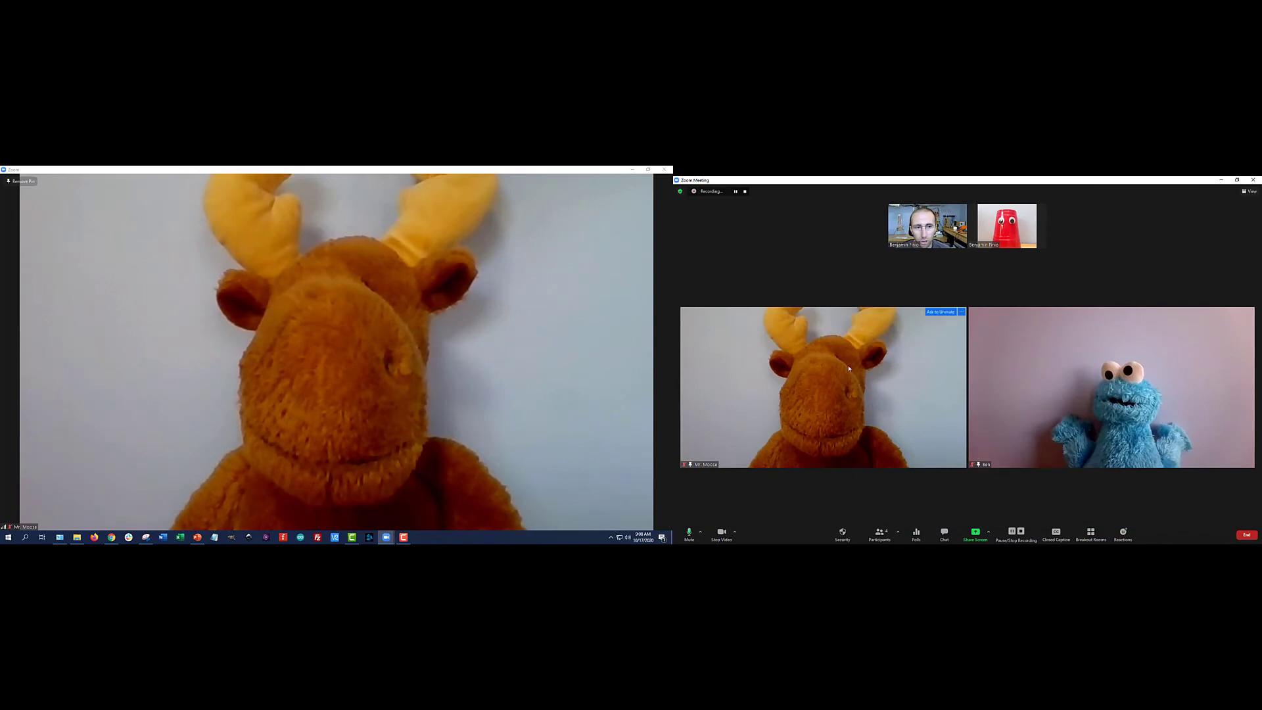
mouse_move(869, 363)
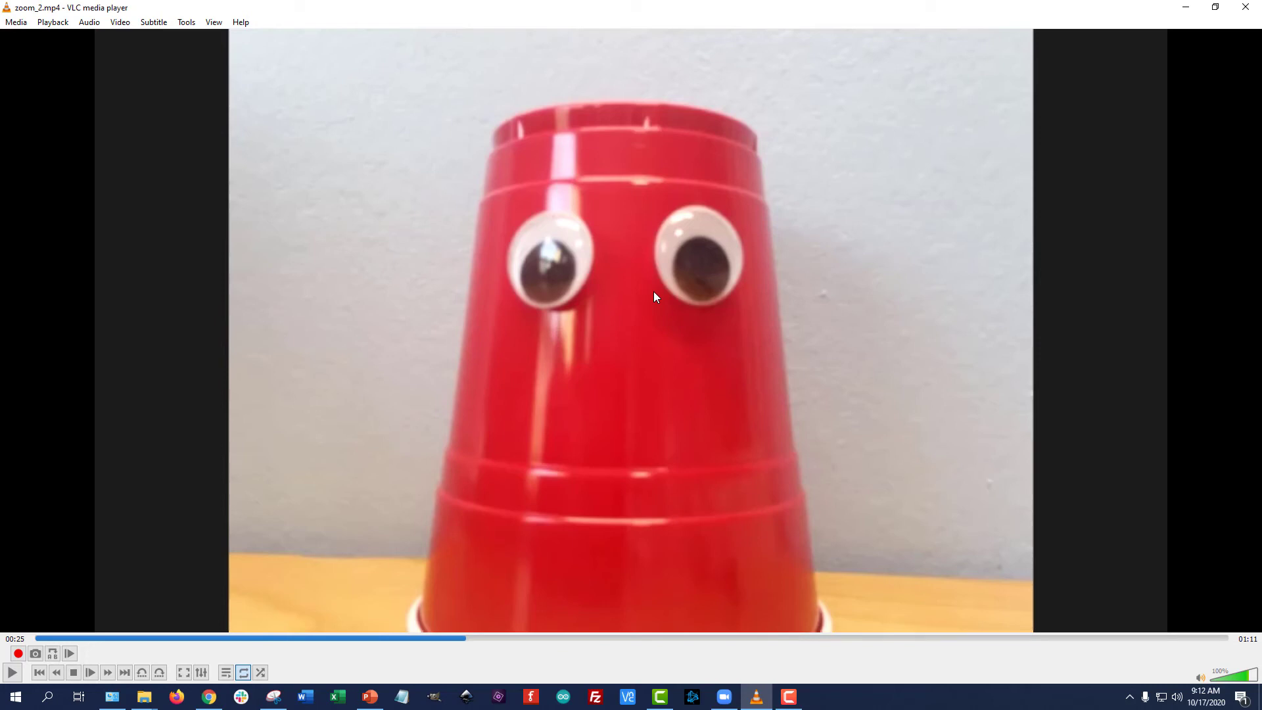
mouse_move(916, 257)
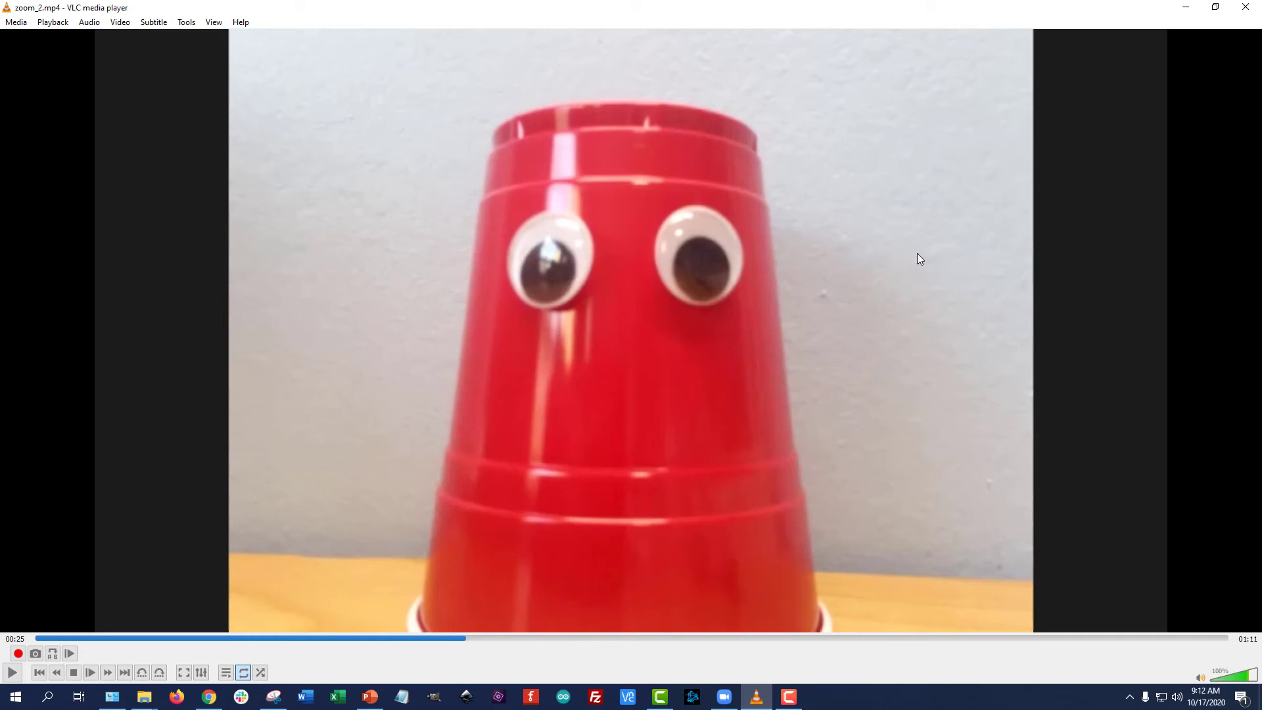
mouse_move(897, 277)
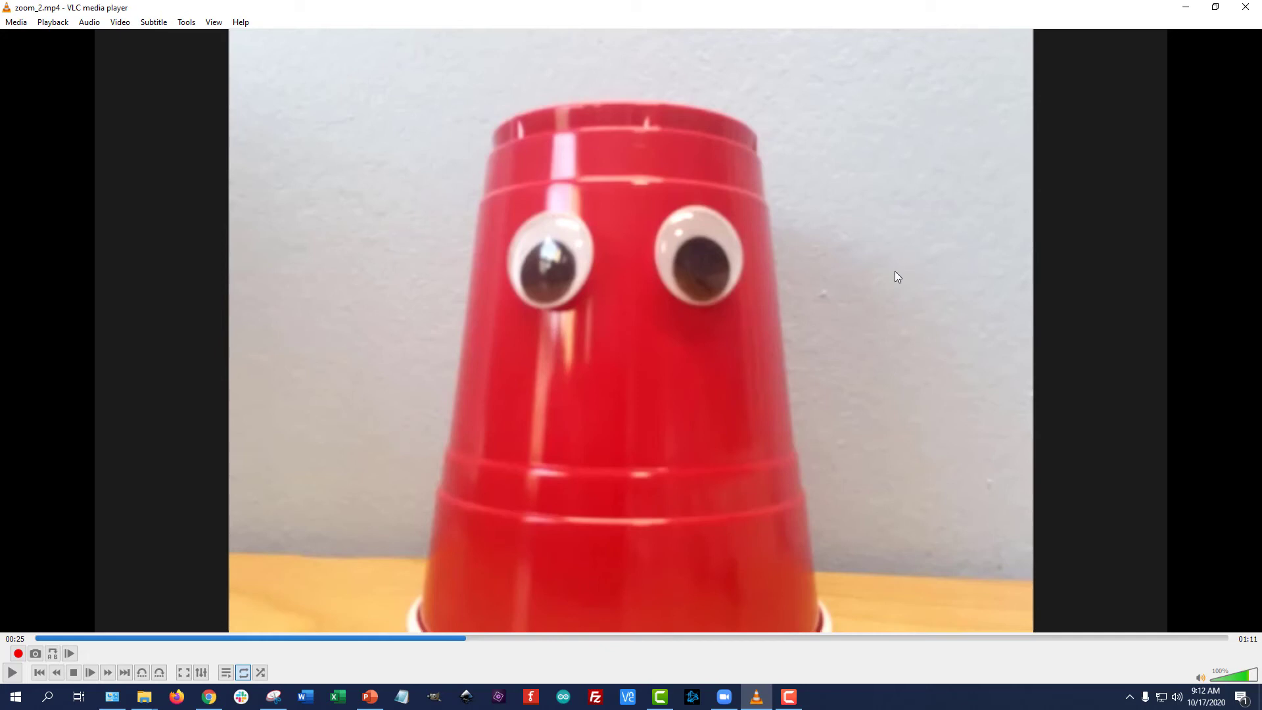
mouse_move(740, 250)
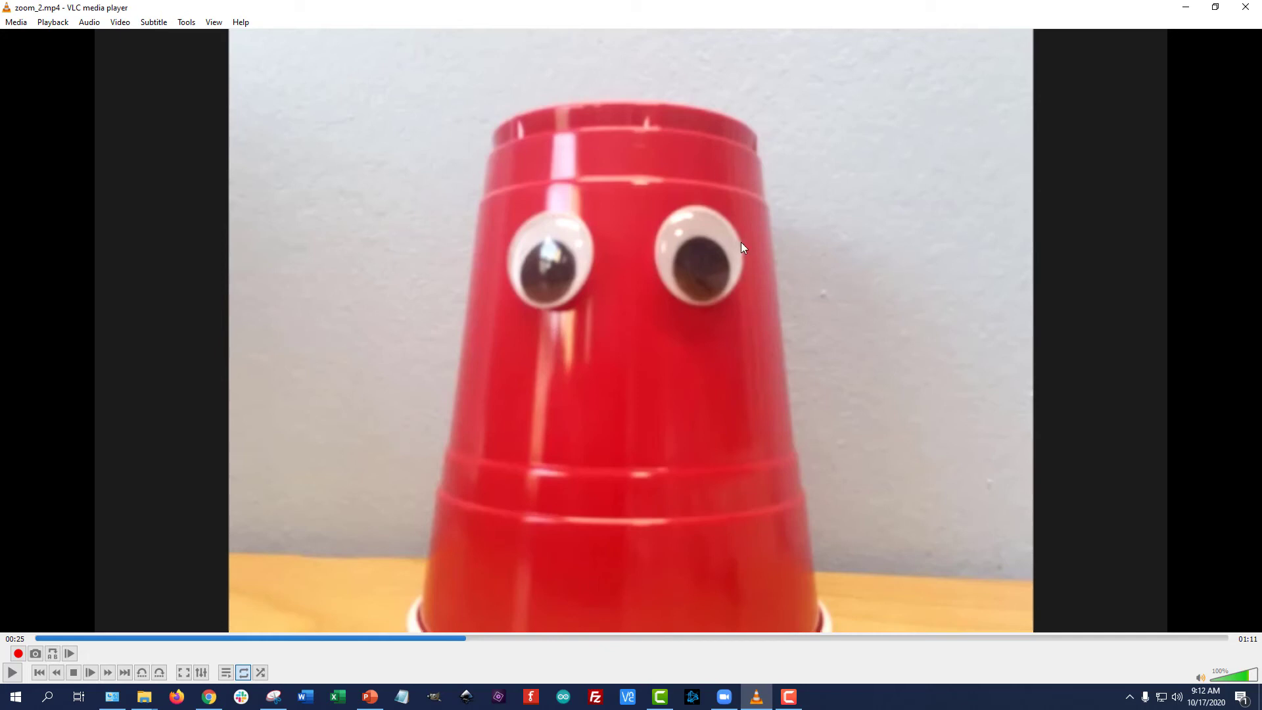
mouse_move(879, 226)
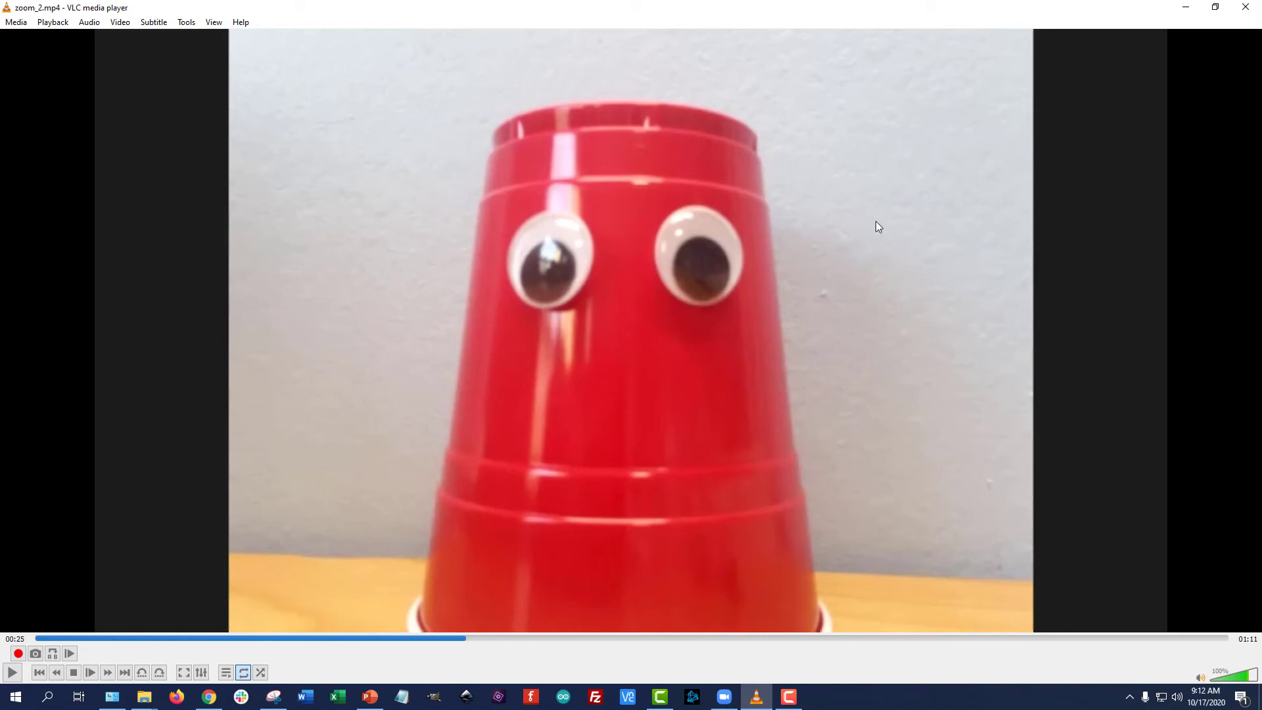
mouse_move(798, 183)
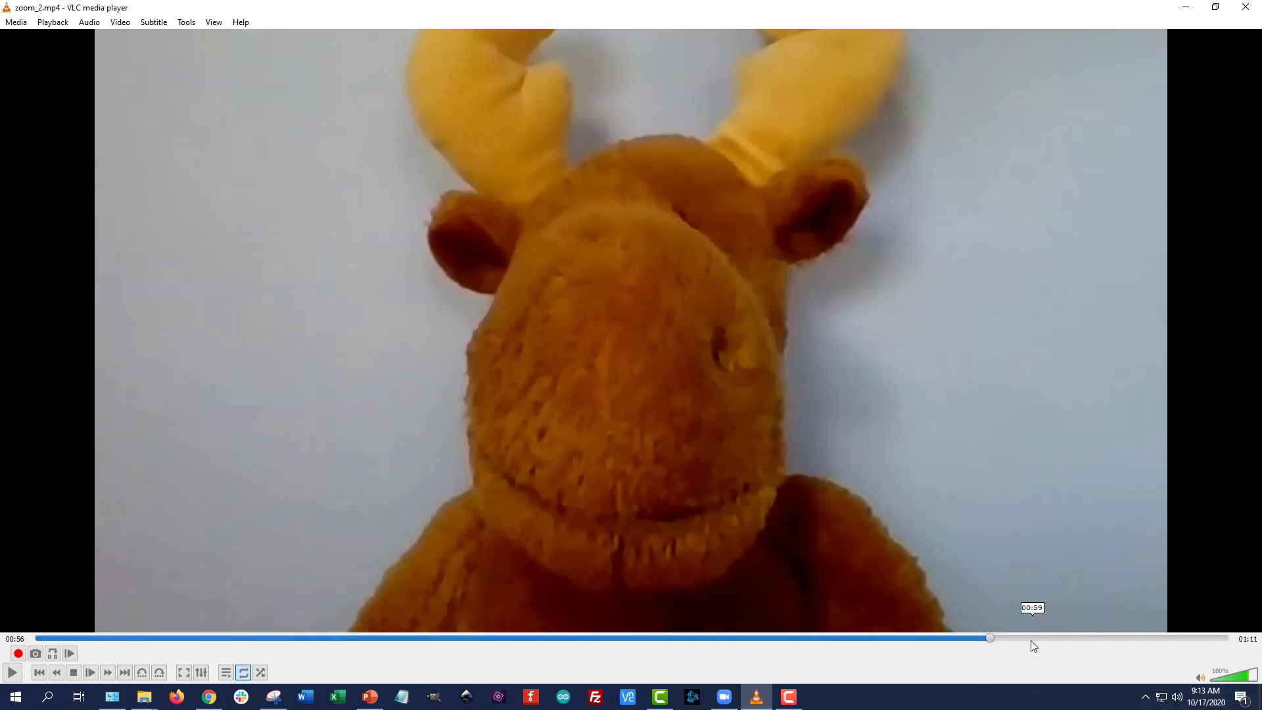
Drag the zoom_2.mp4 seek bar forward twice to near 01:04, where Mr. Moose appears.
drag(989, 638, 1089, 638)
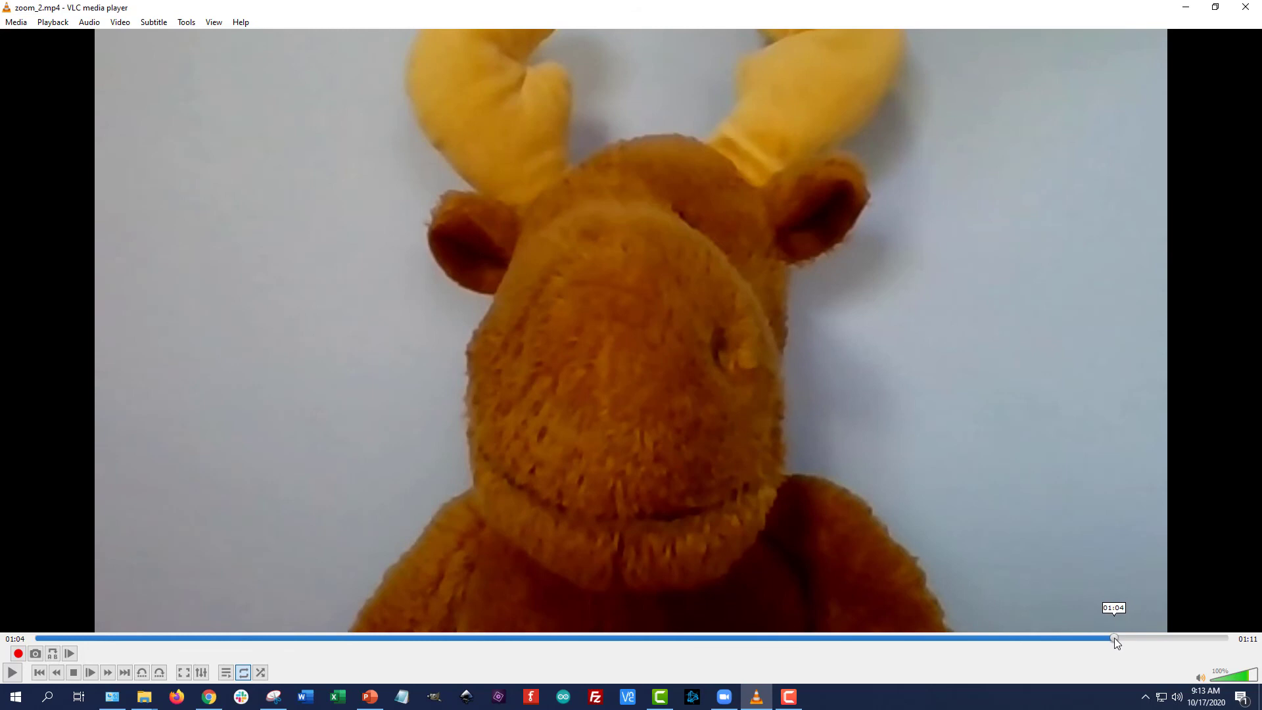
drag(1116, 638, 1215, 639)
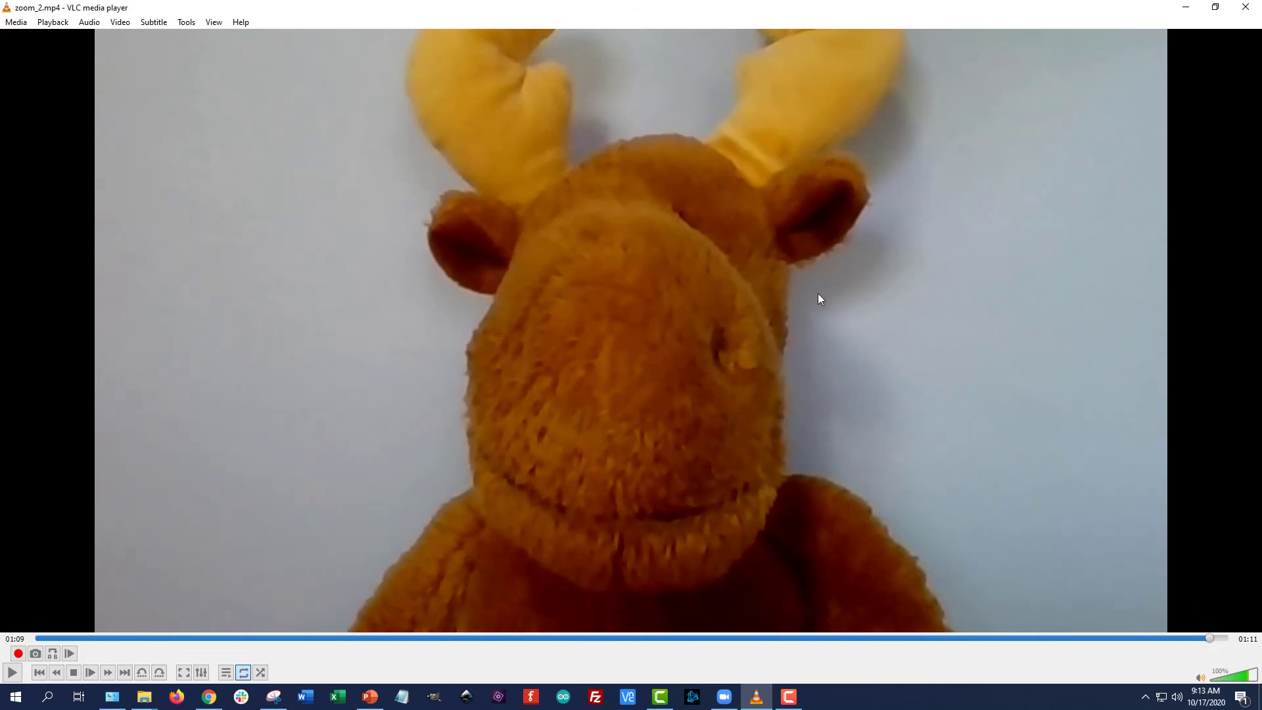
mouse_move(812, 260)
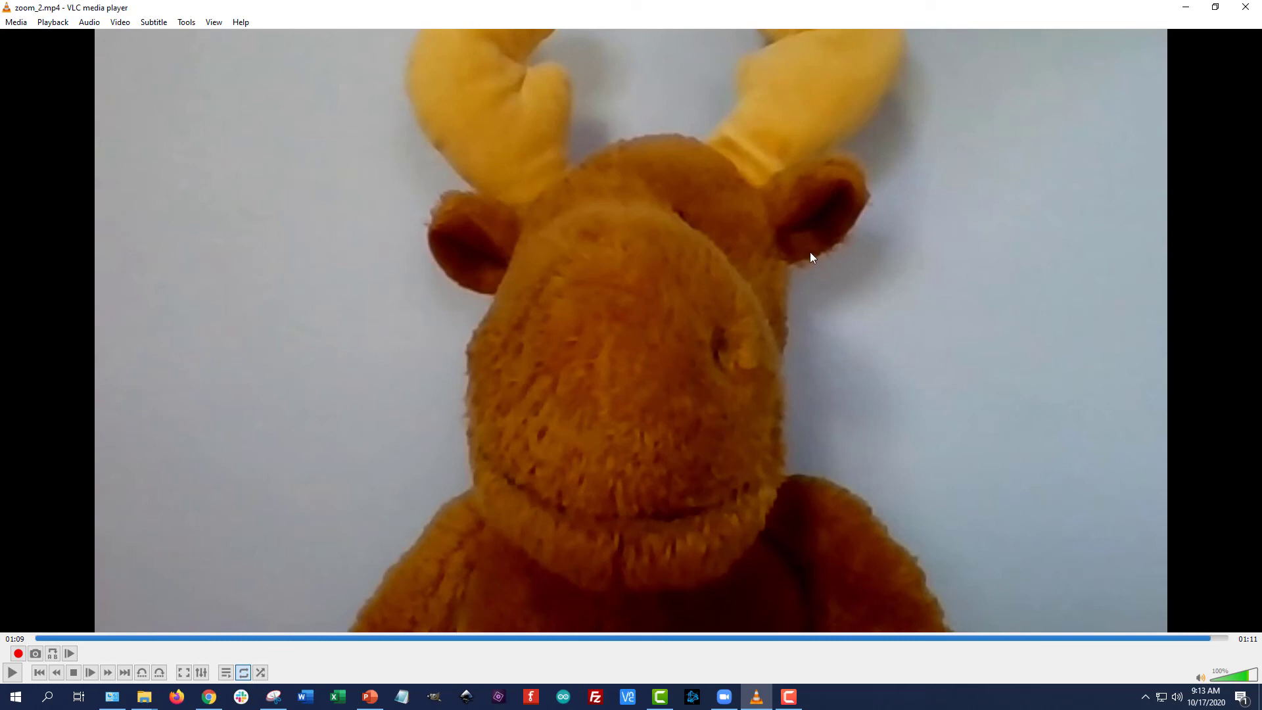
mouse_move(851, 329)
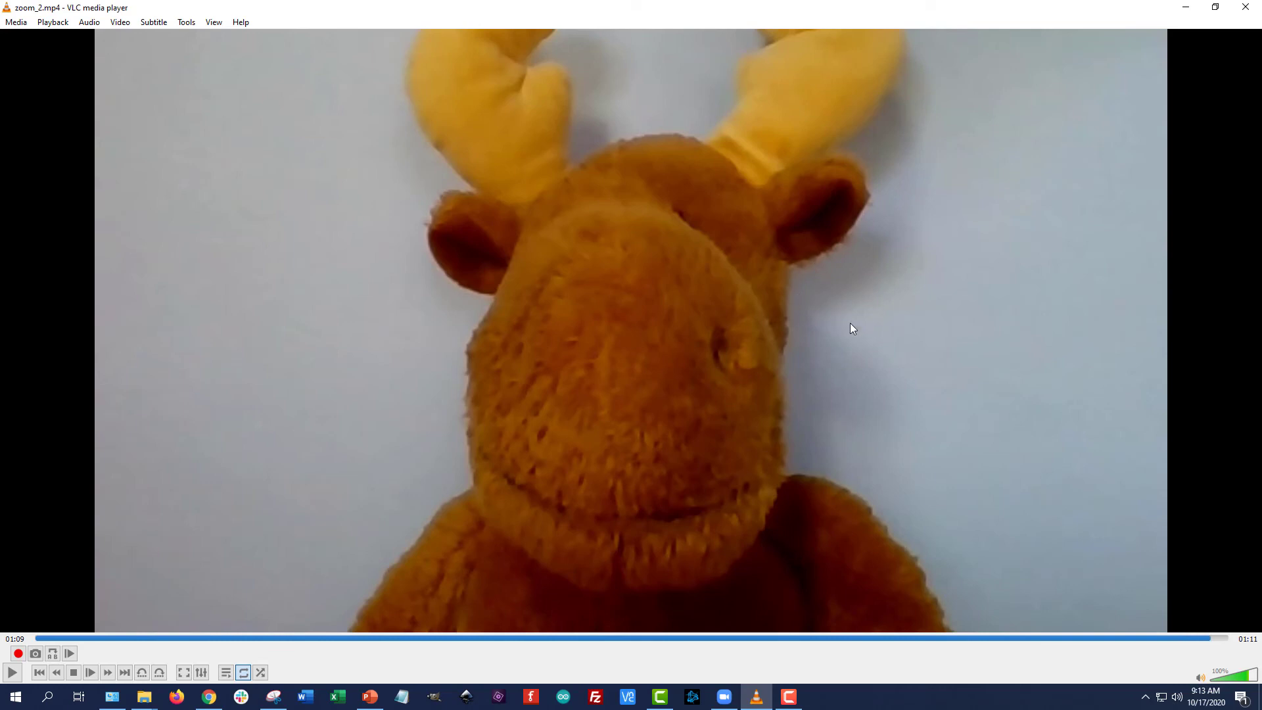